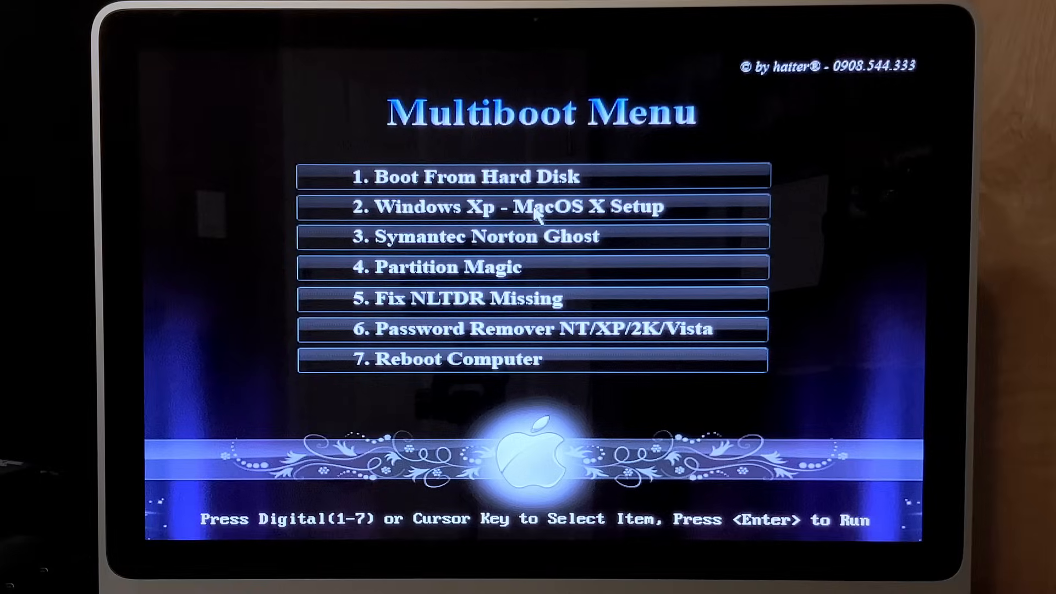
mouse_move(535, 273)
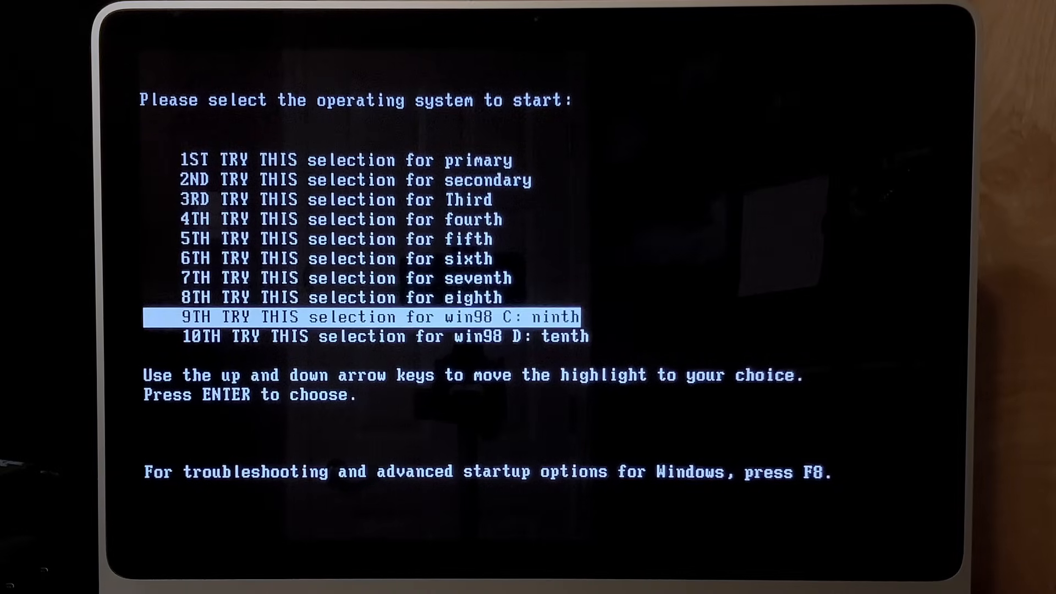
Choose the Windows XP setup entry from the Multiboot CD operating system list.
key("Down")
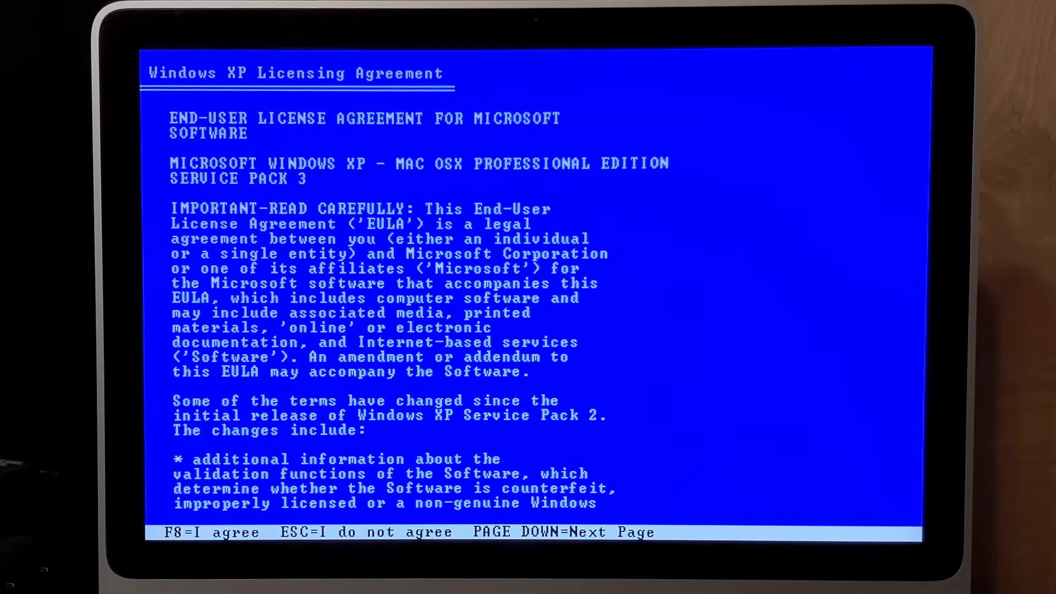
Accept the licence with F8 and install onto partition C: formatted with NTFS.
key("f8")
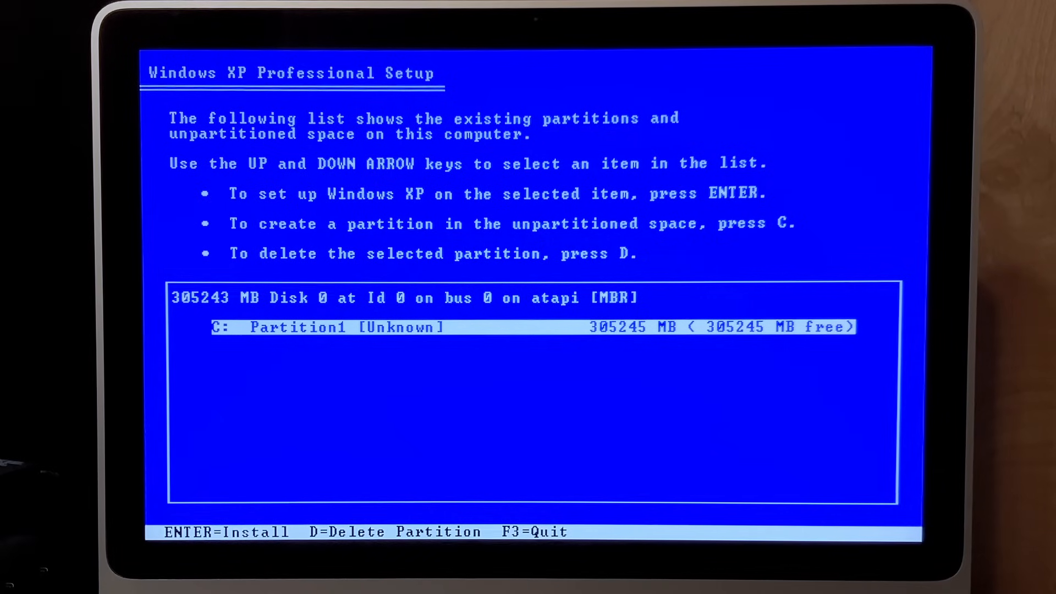
key("c")
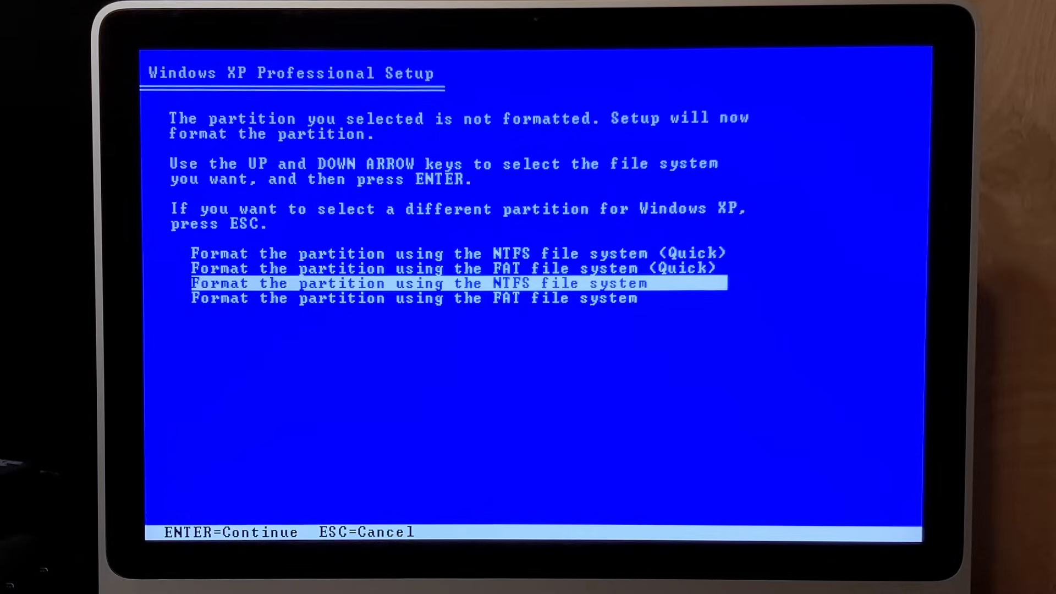
key("up")
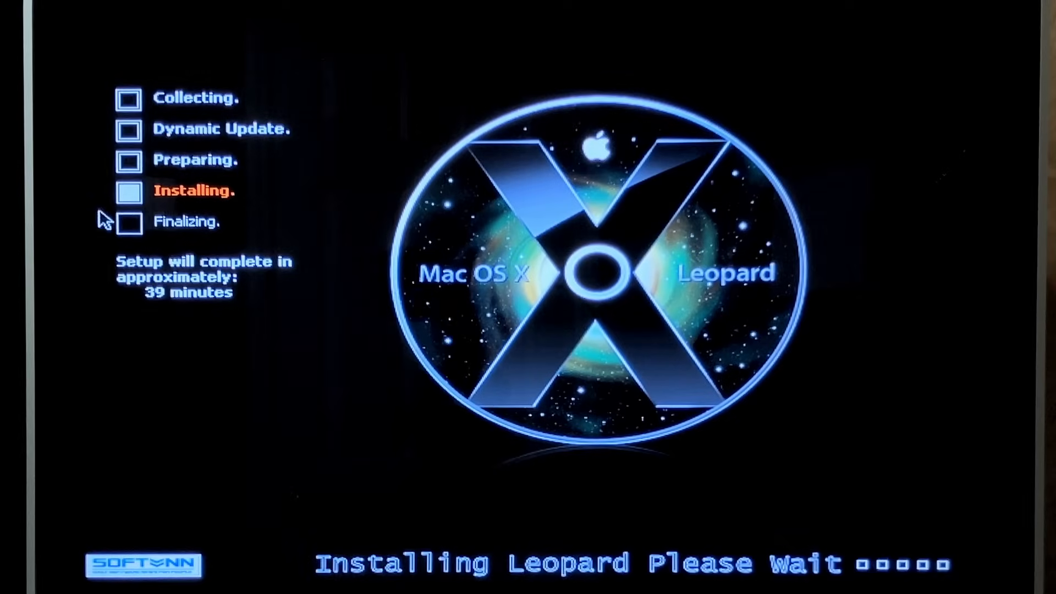
mouse_move(245, 431)
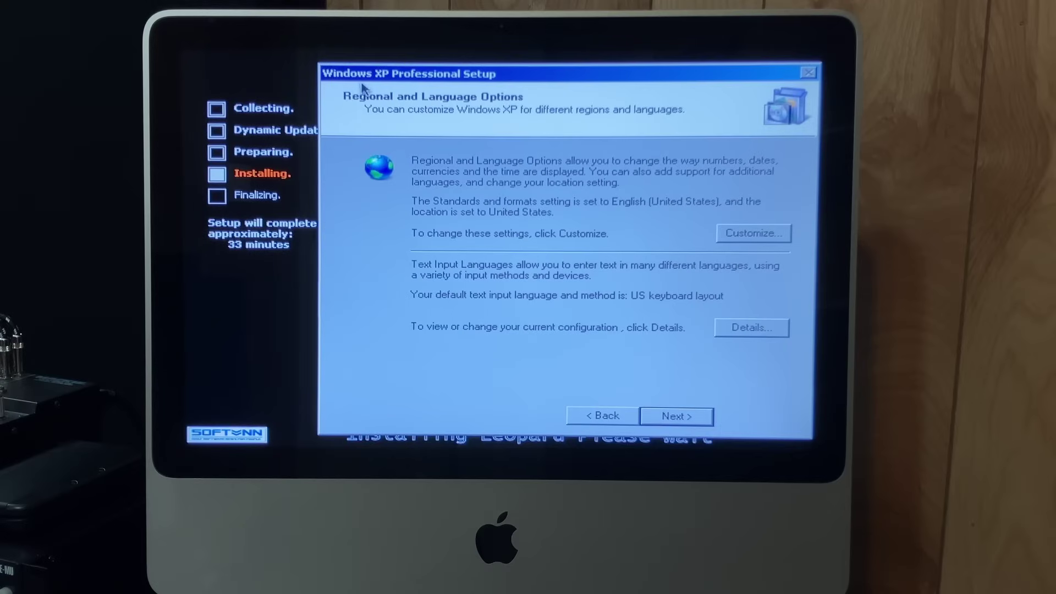
mouse_move(502, 98)
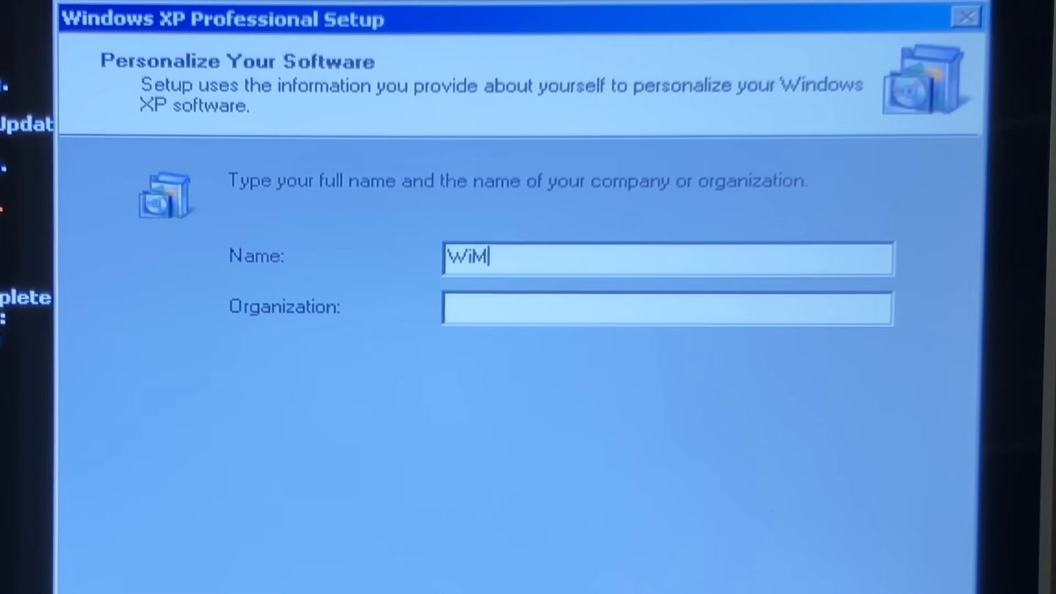
Enter the name 'ac', then accept the product key, computer name and date/time pages.
type("ac")
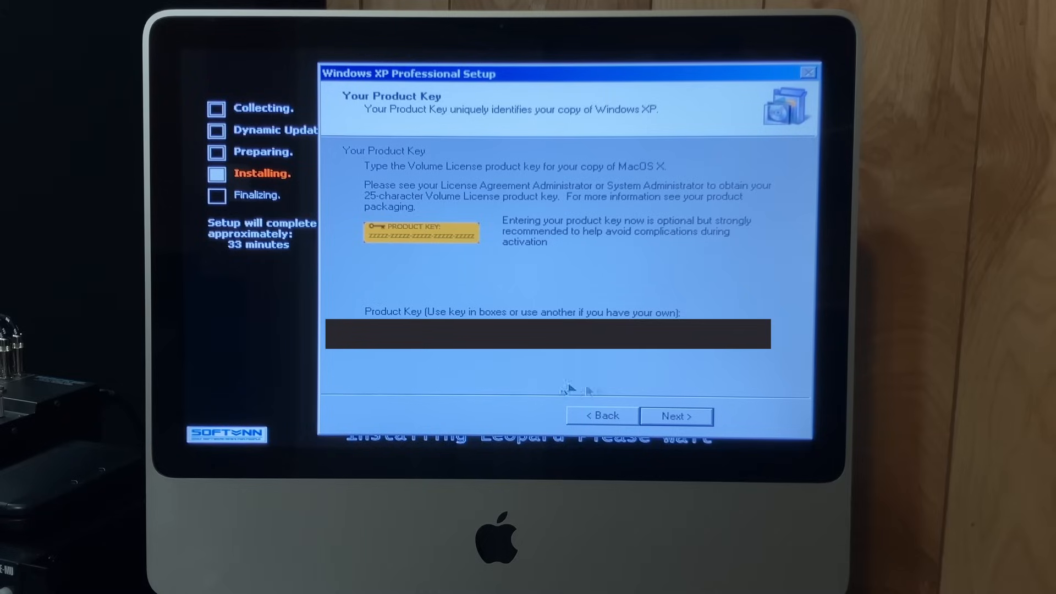
mouse_move(421, 299)
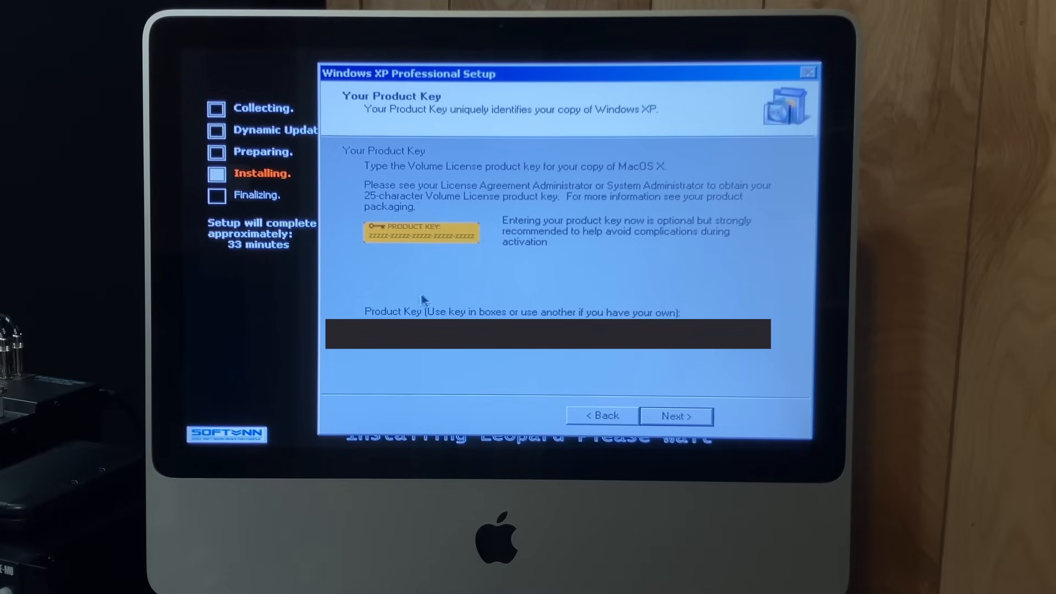
left_click(676, 416)
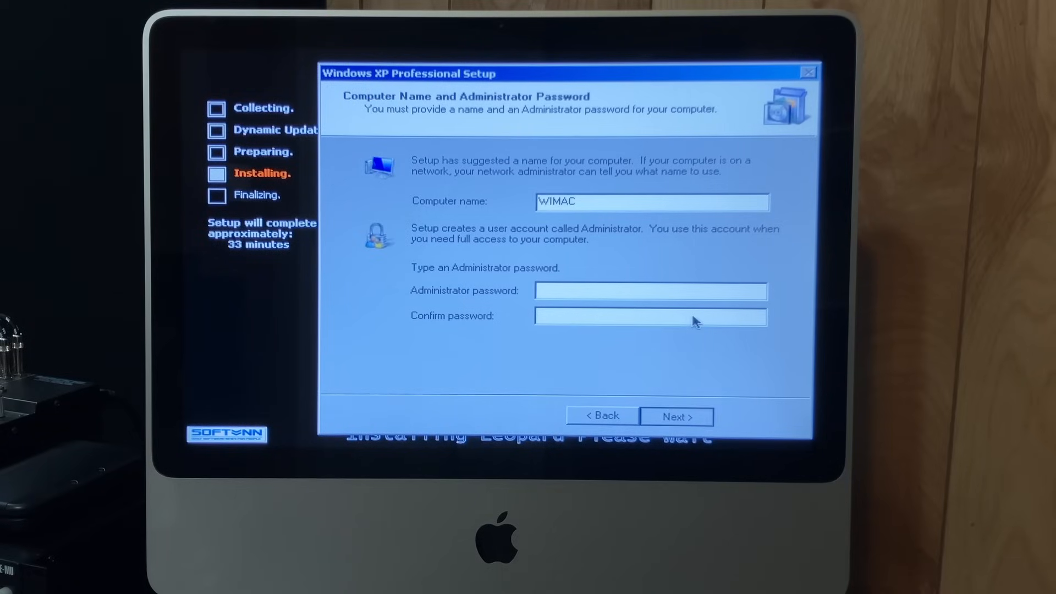
left_click(677, 416)
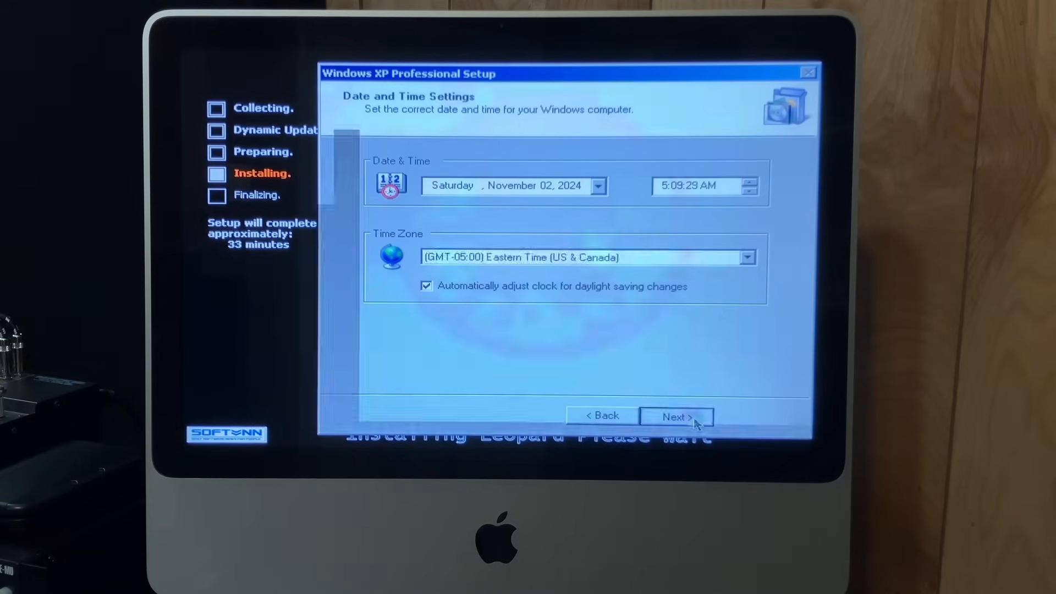
left_click(676, 416)
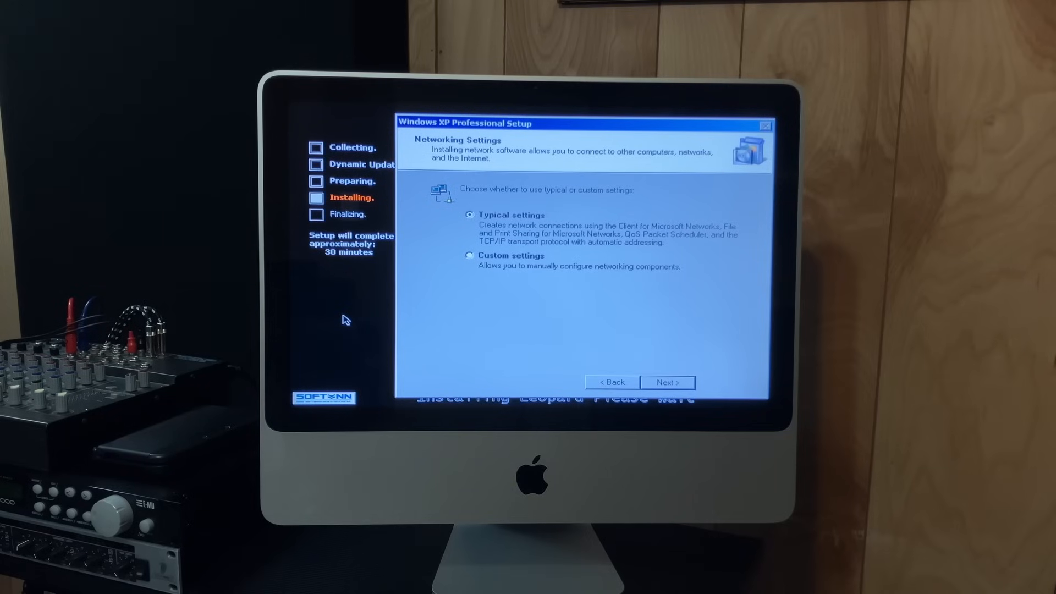
mouse_move(491, 267)
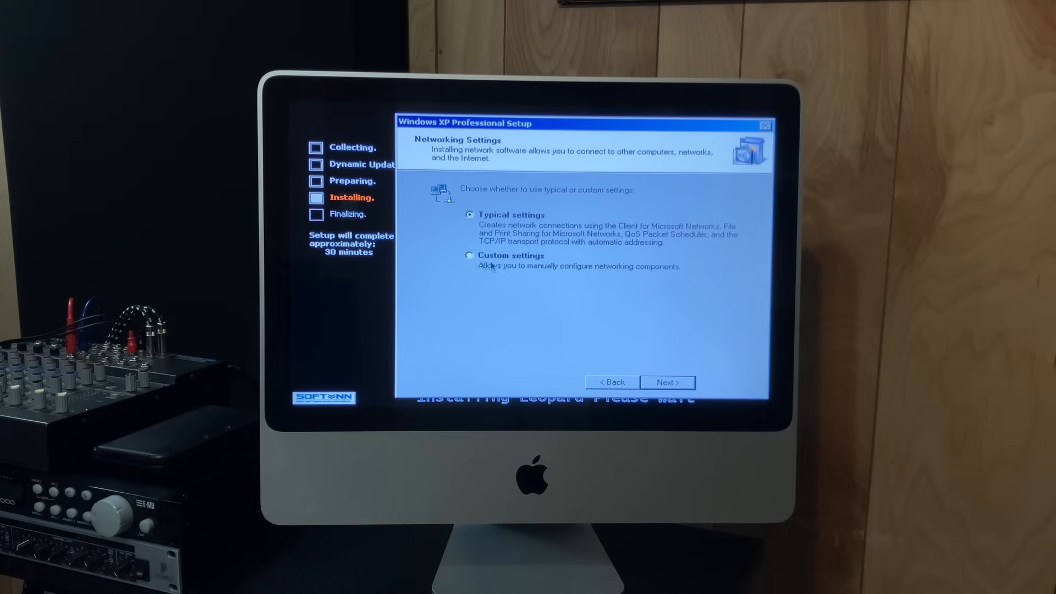
Keep Typical network settings and the WORKGROUP workgroup and continue.
left_click(667, 382)
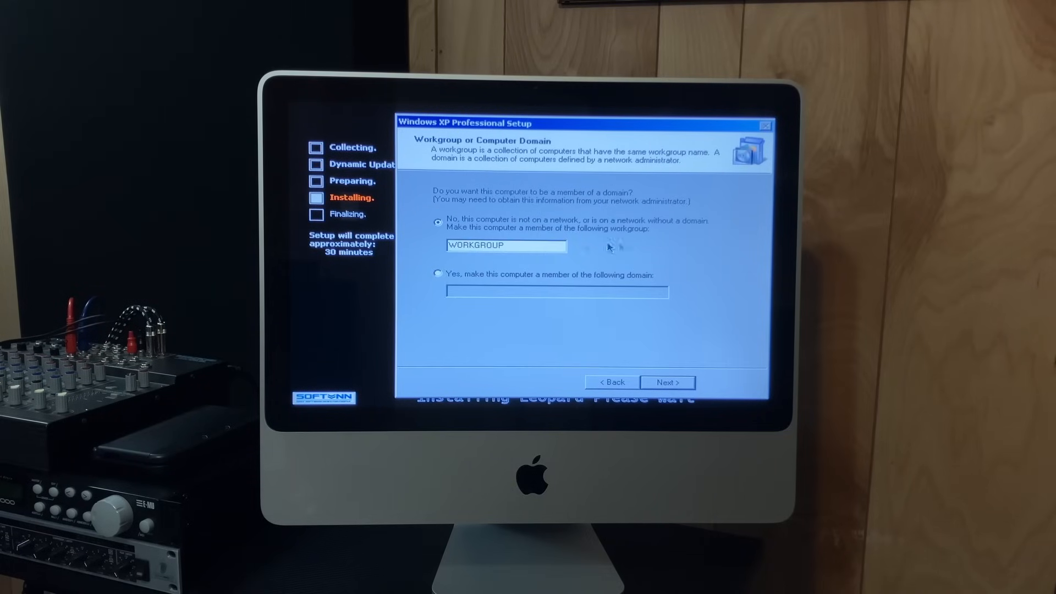
mouse_move(672, 383)
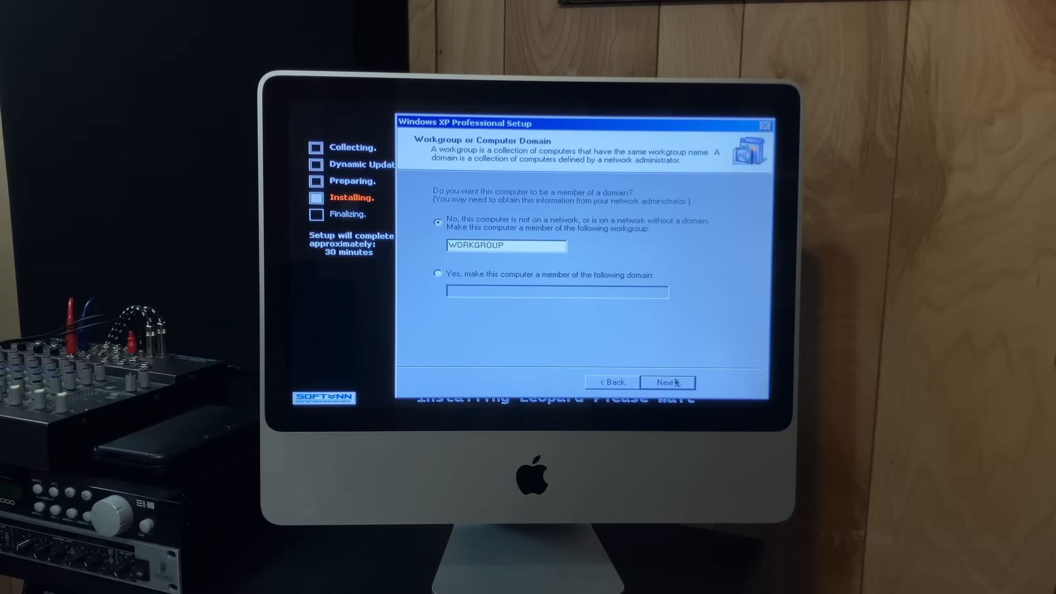
left_click(667, 382)
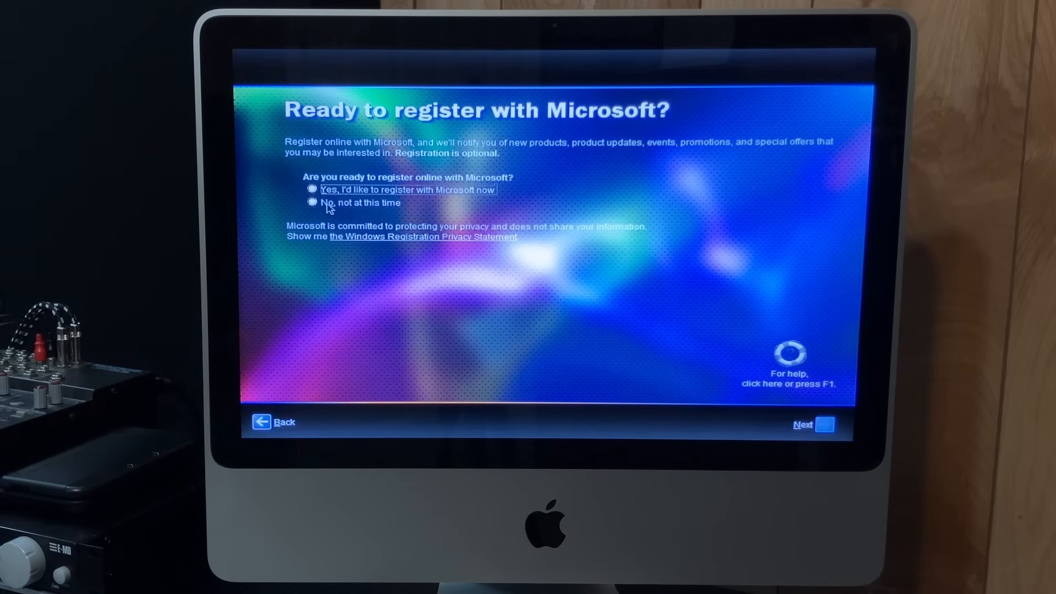
Decline Microsoft registration with 'No, not at this time' and finish the welcome wizard.
left_click(804, 425)
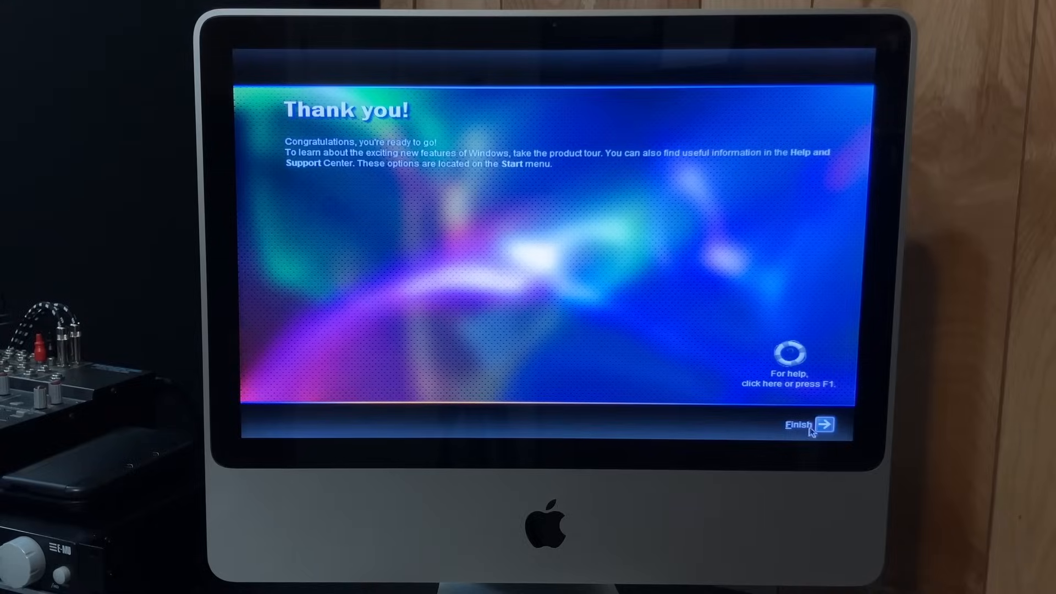
left_click(825, 425)
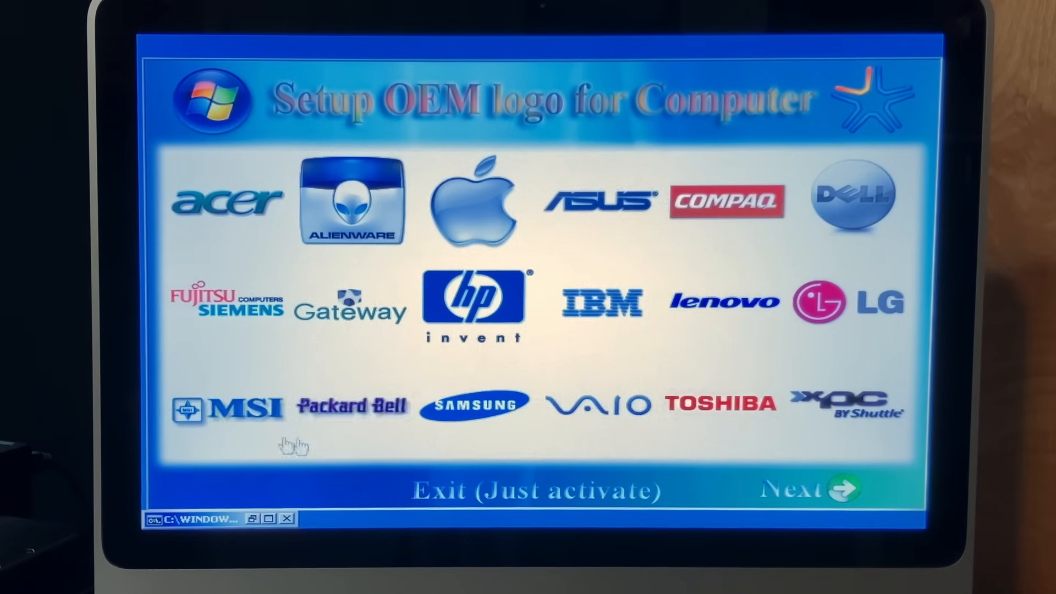
mouse_move(549, 467)
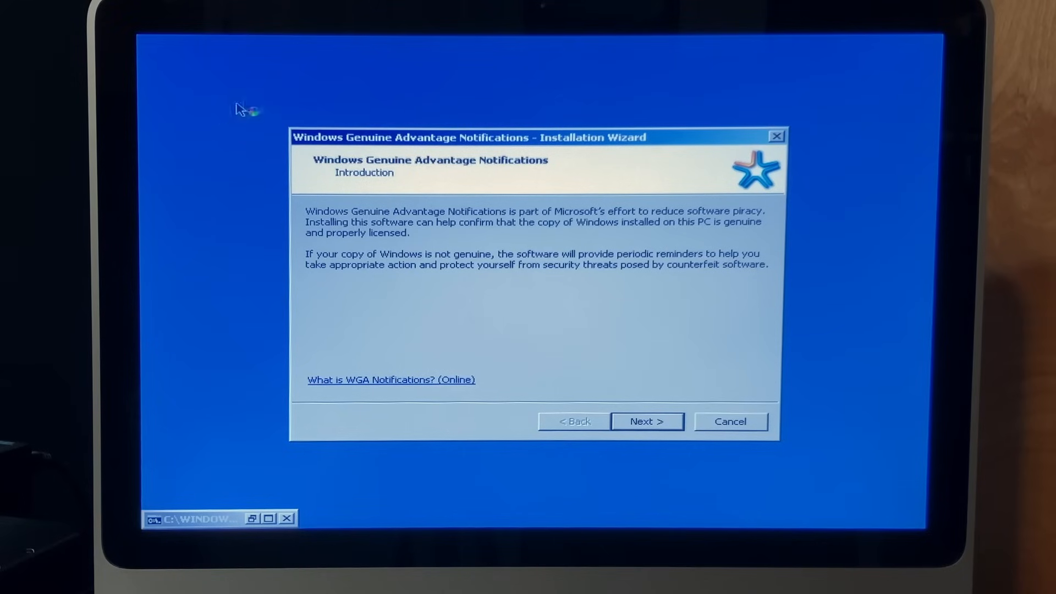
mouse_move(430, 369)
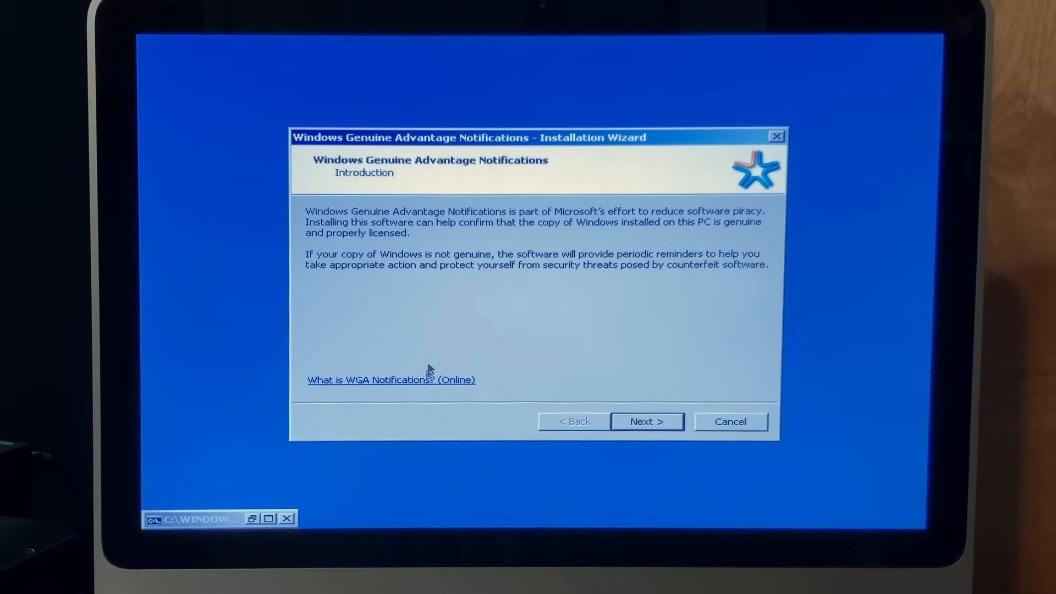
mouse_move(461, 225)
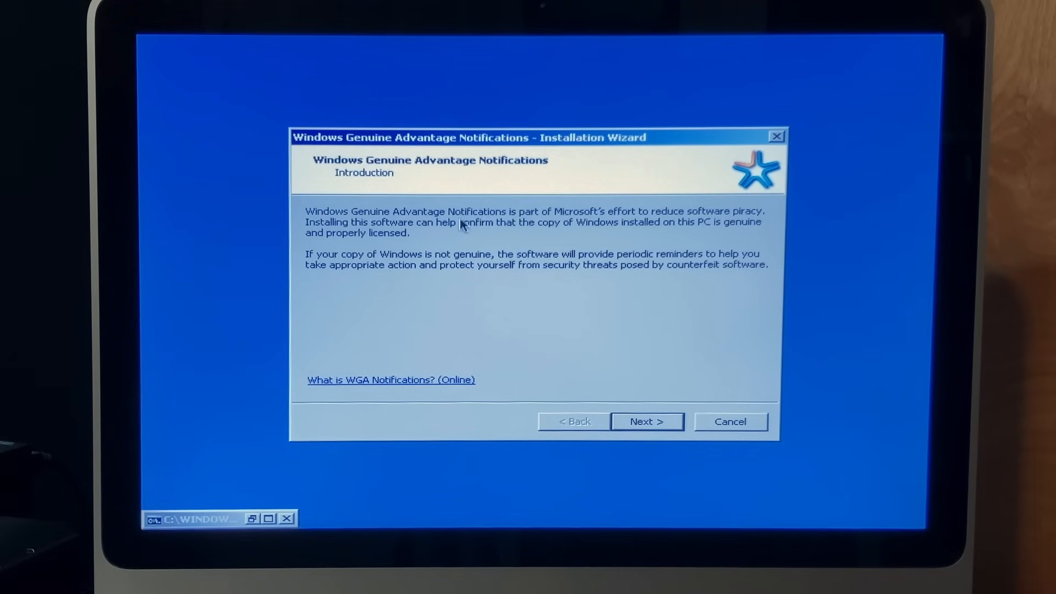
mouse_move(564, 238)
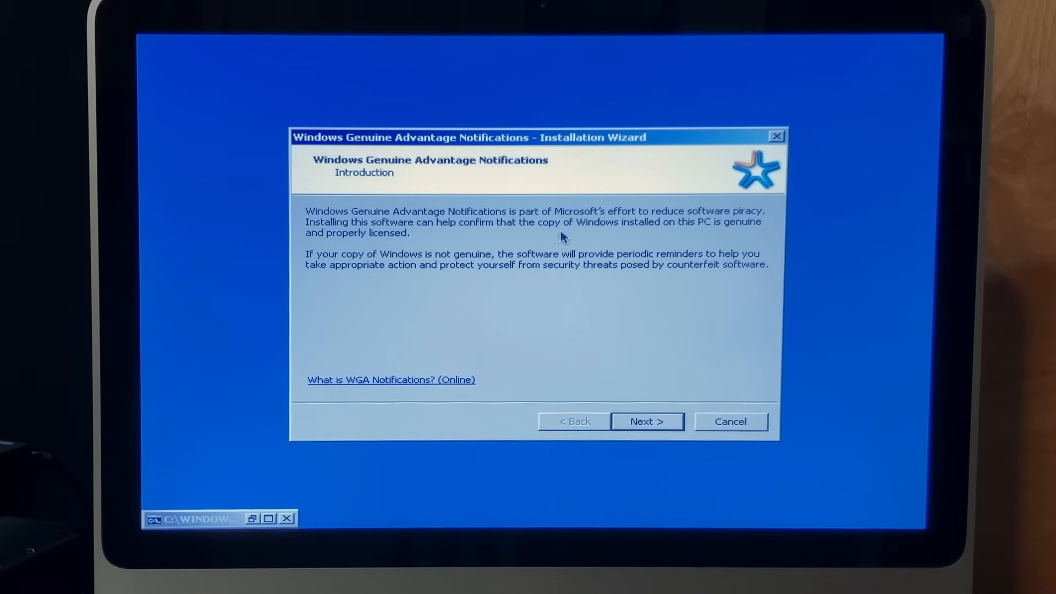
mouse_move(638, 257)
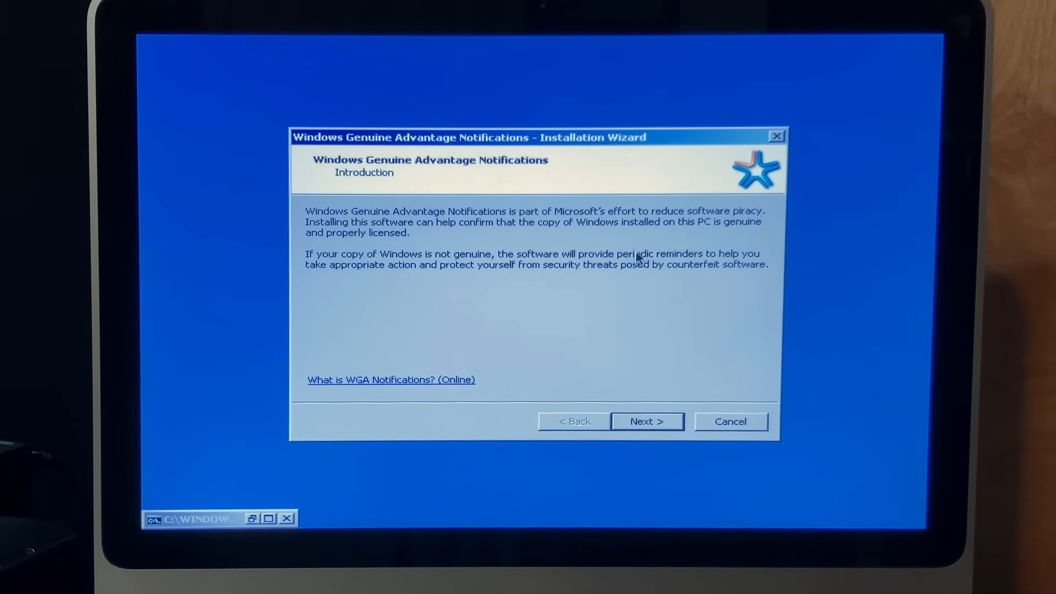
mouse_move(637, 431)
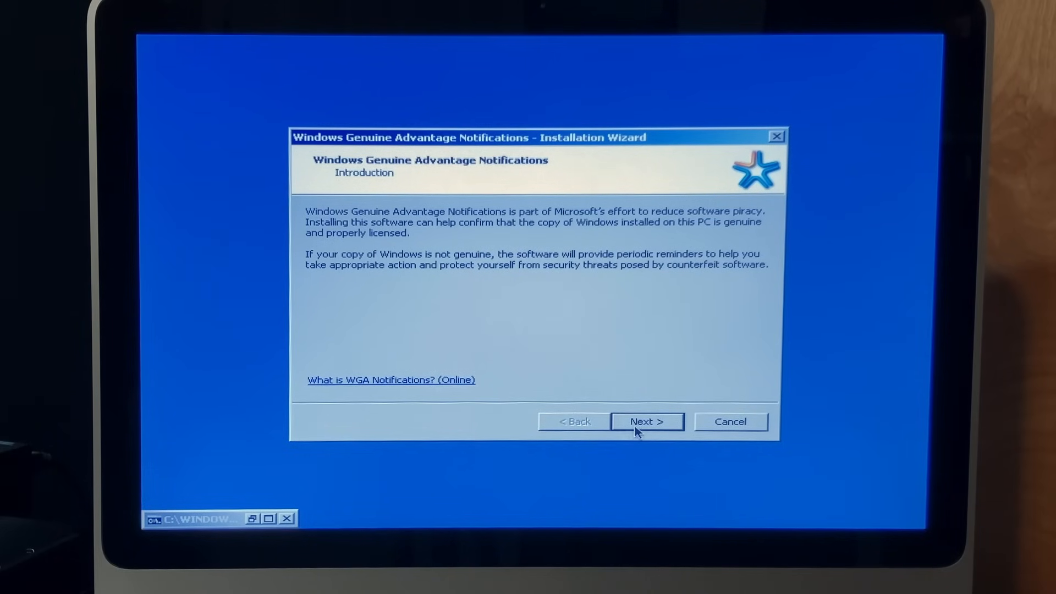
Install the WGA Notifications software and finish the wizard after successful validation.
left_click(646, 421)
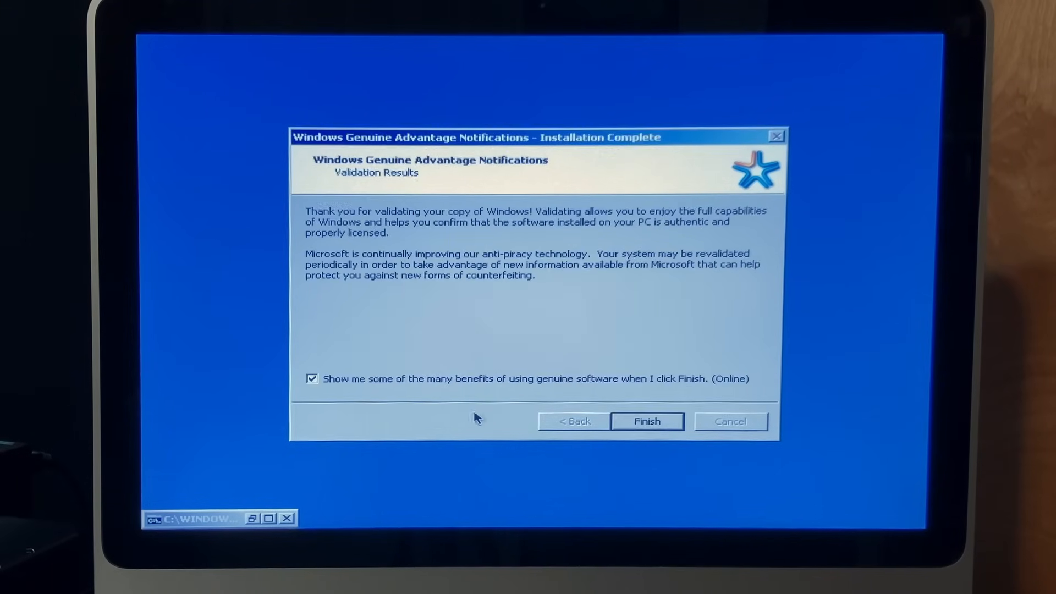
mouse_move(418, 181)
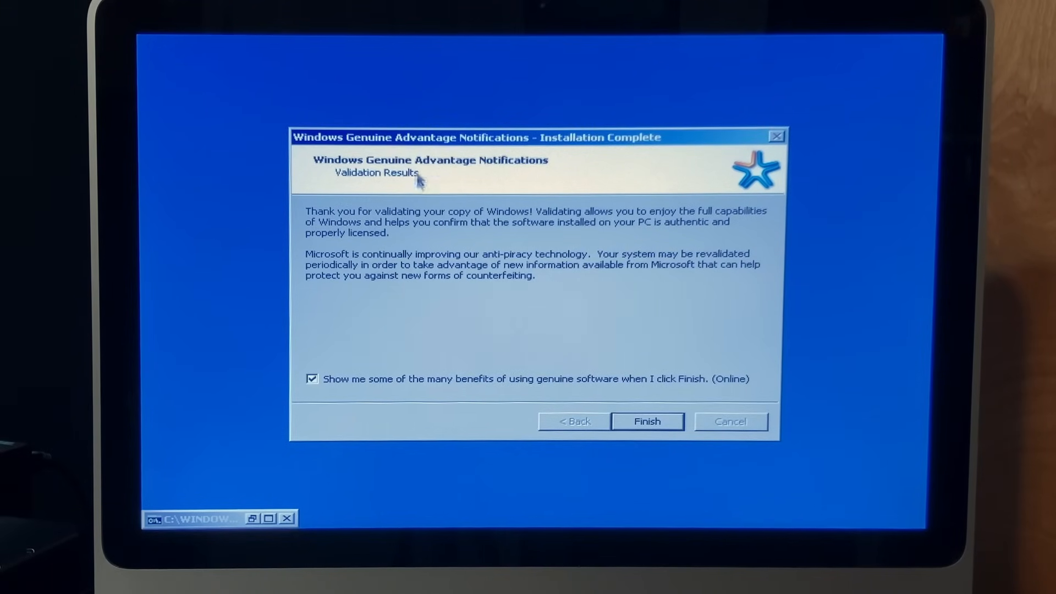
mouse_move(587, 225)
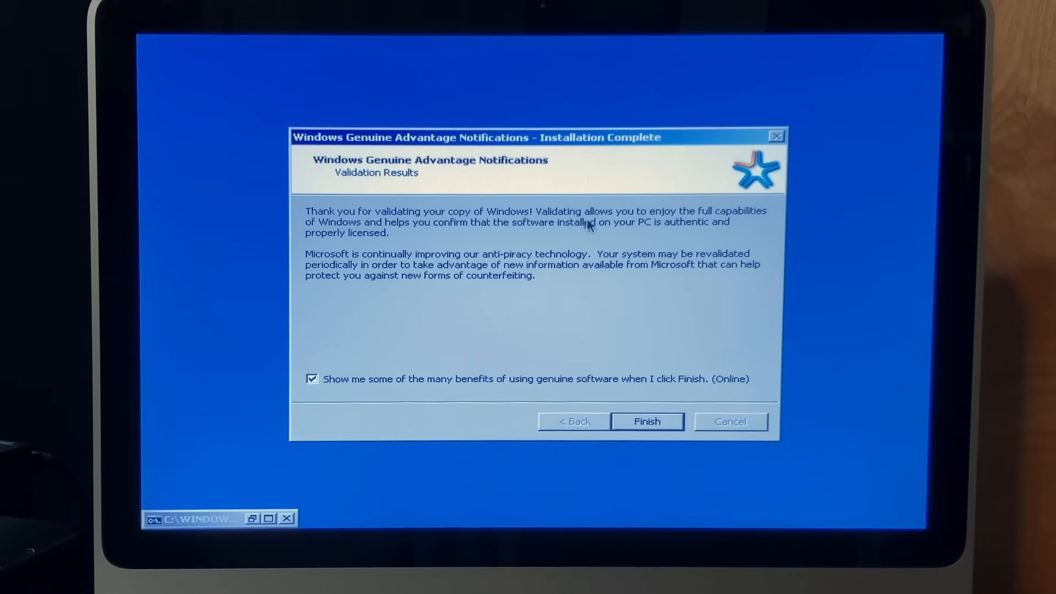
mouse_move(400, 267)
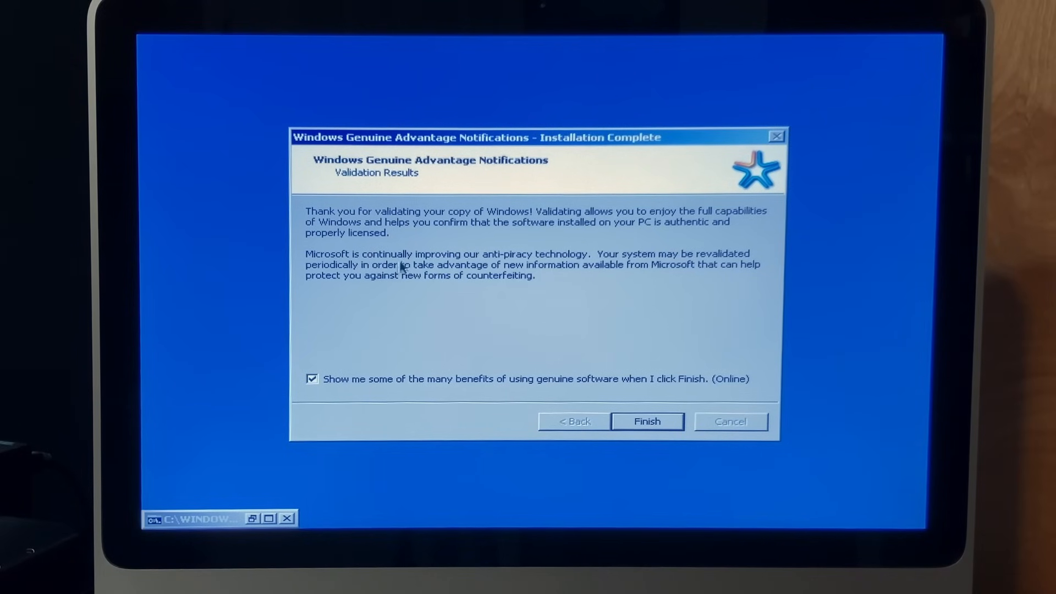
mouse_move(568, 271)
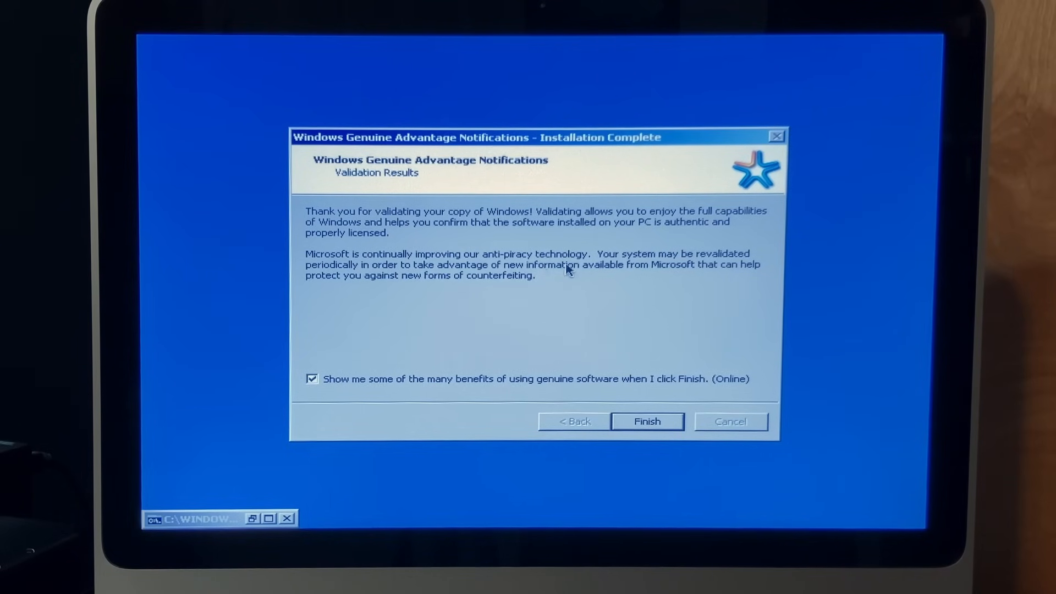
left_click(311, 379)
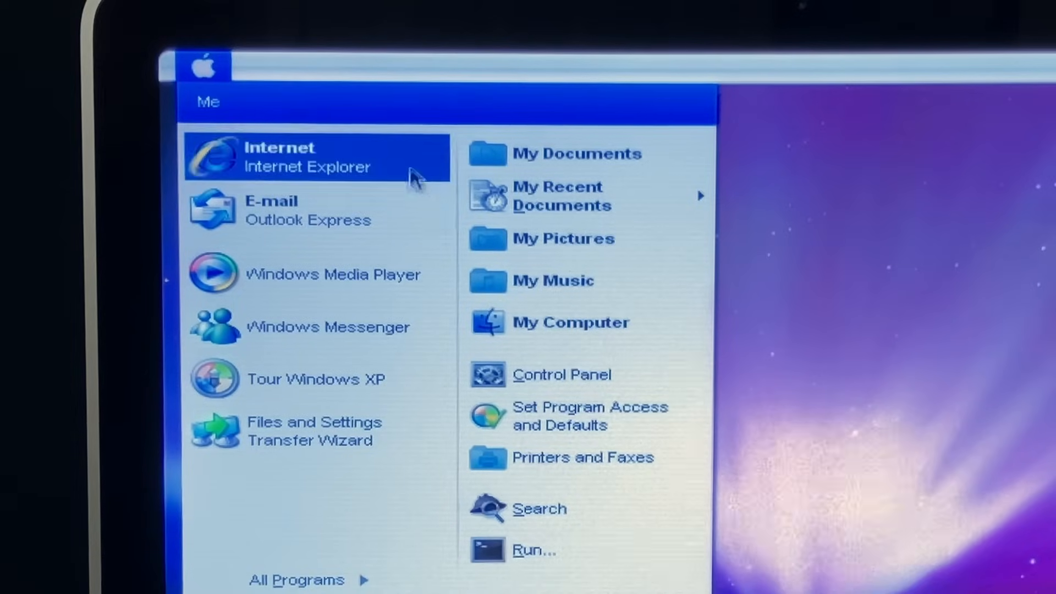
mouse_move(304, 125)
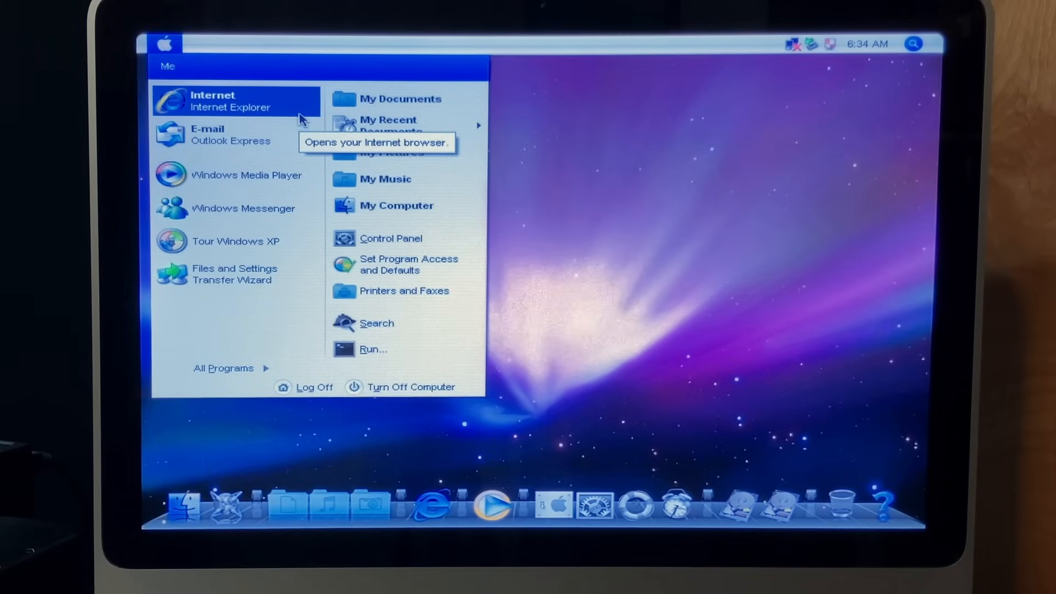
mouse_move(283, 342)
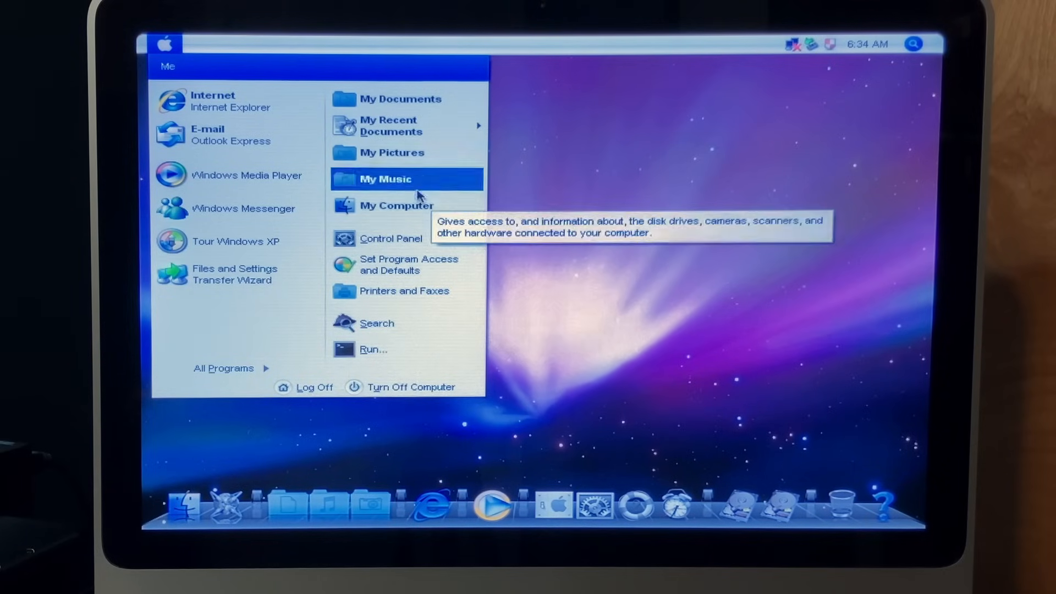
mouse_move(433, 196)
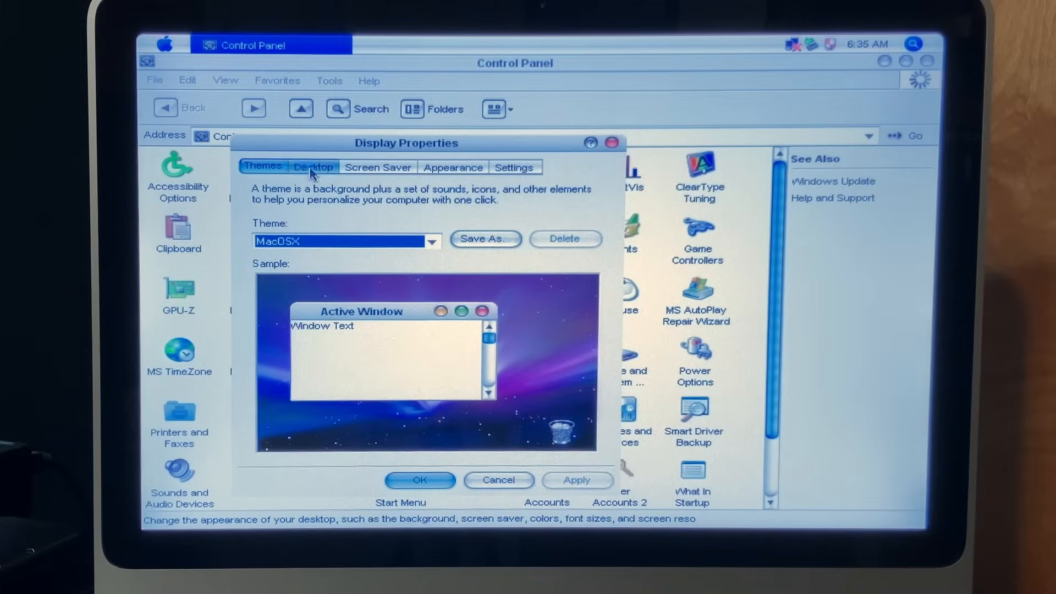
Review the Appearance and Settings pages at 1400 by 1050, then close Display Properties.
left_click(453, 167)
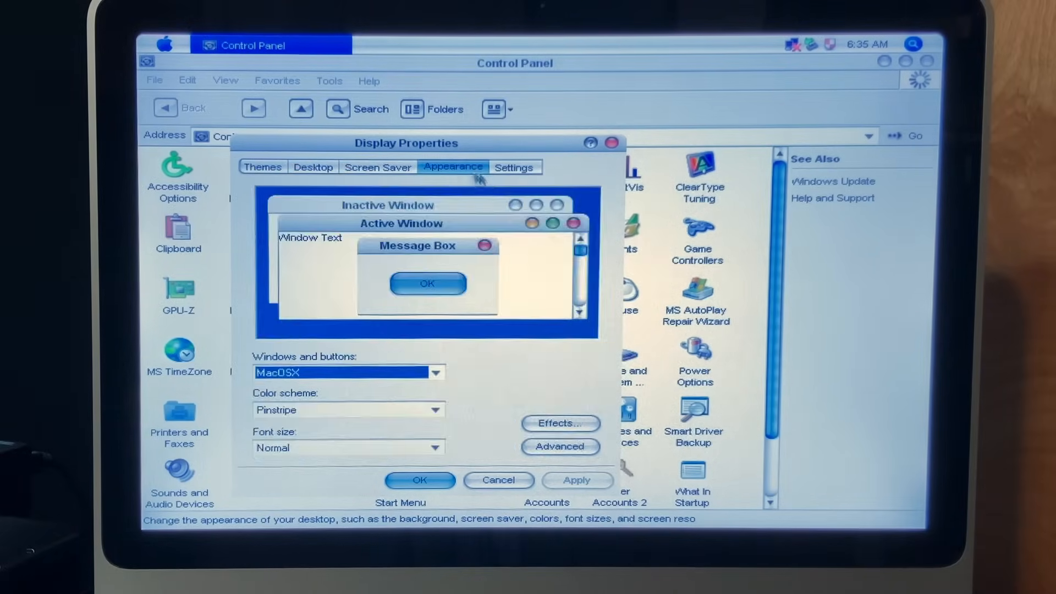
left_click(515, 167)
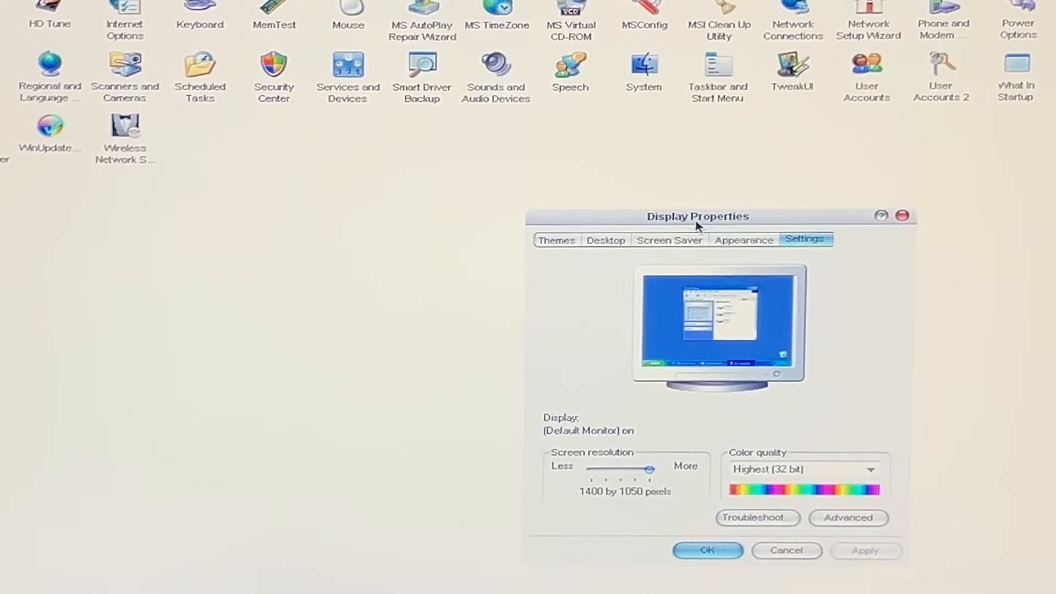
left_click(872, 470)
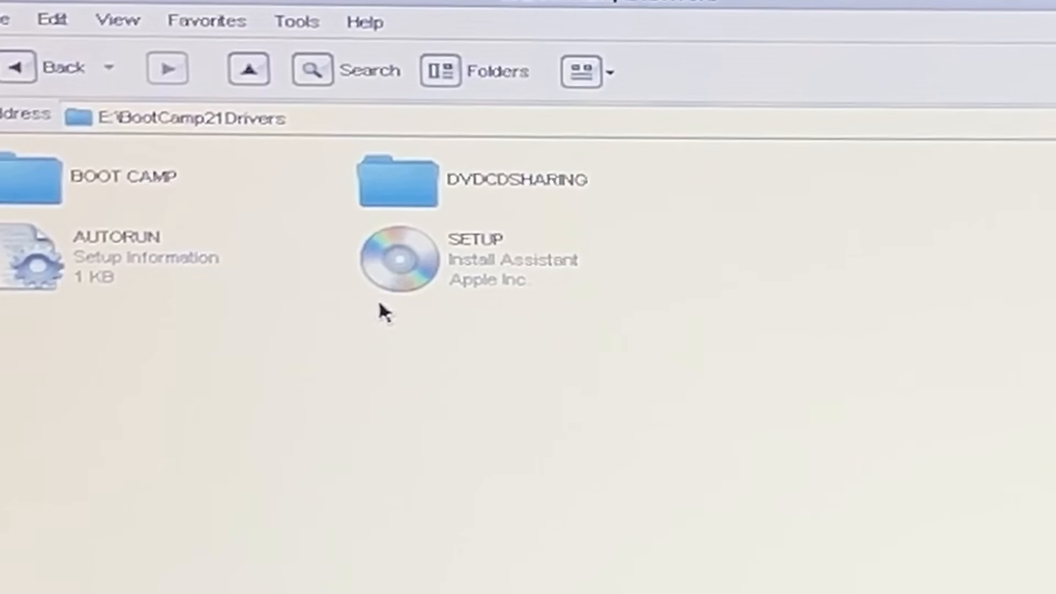
mouse_move(355, 314)
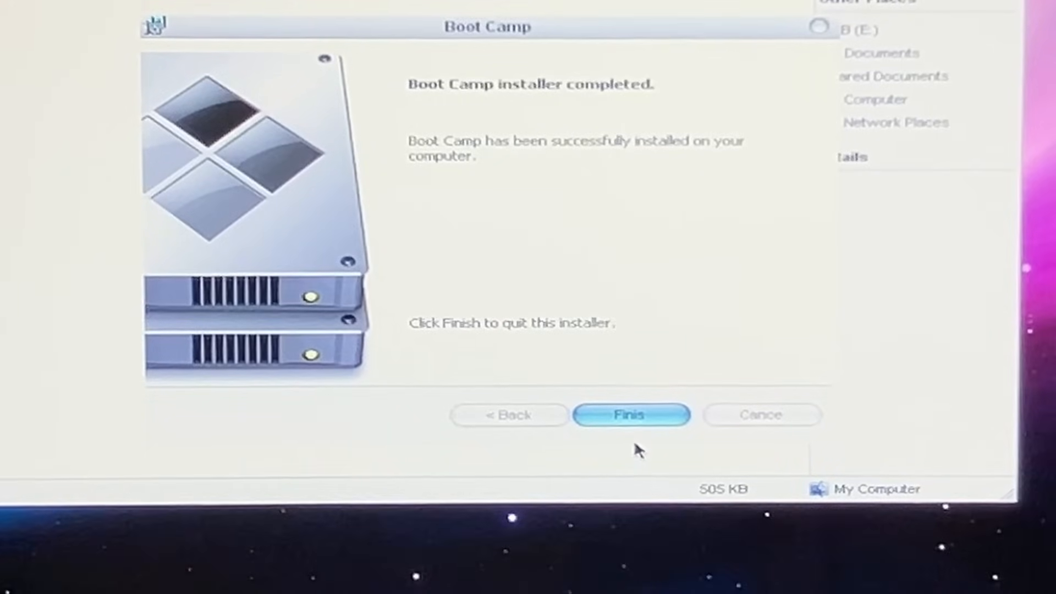
mouse_move(788, 431)
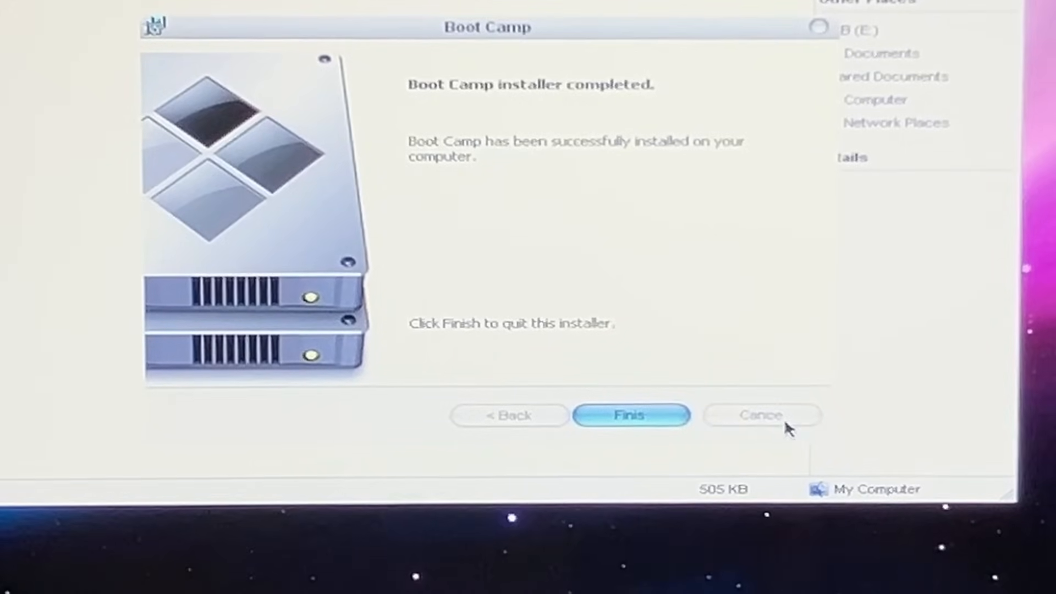
Finish and quit the Boot Camp installer after its successful installation.
left_click(630, 415)
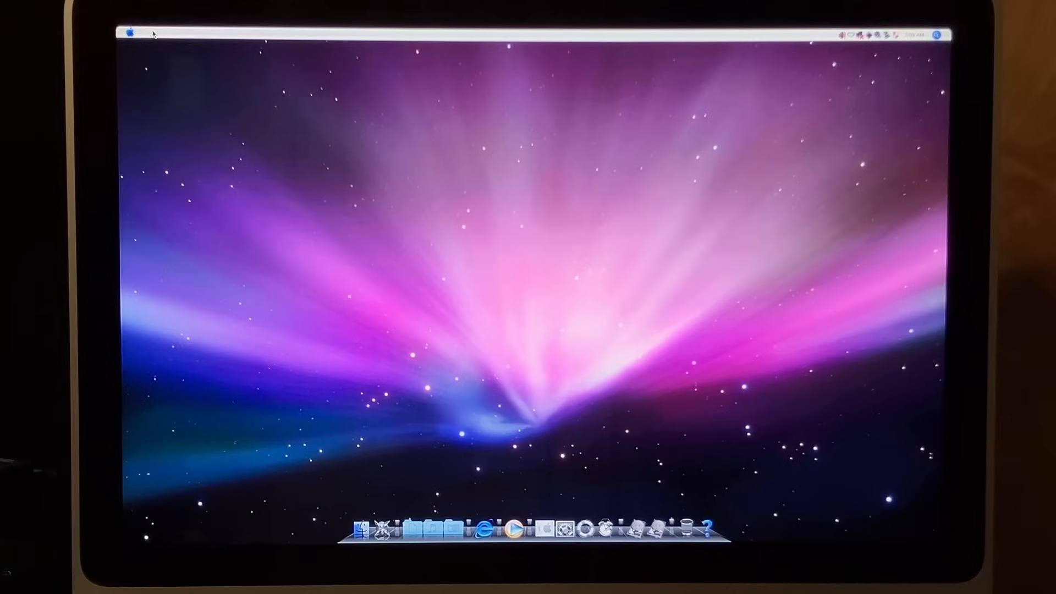
Launch Windows Media Player with Express Settings, play Highway Blues, then close it.
left_click(131, 32)
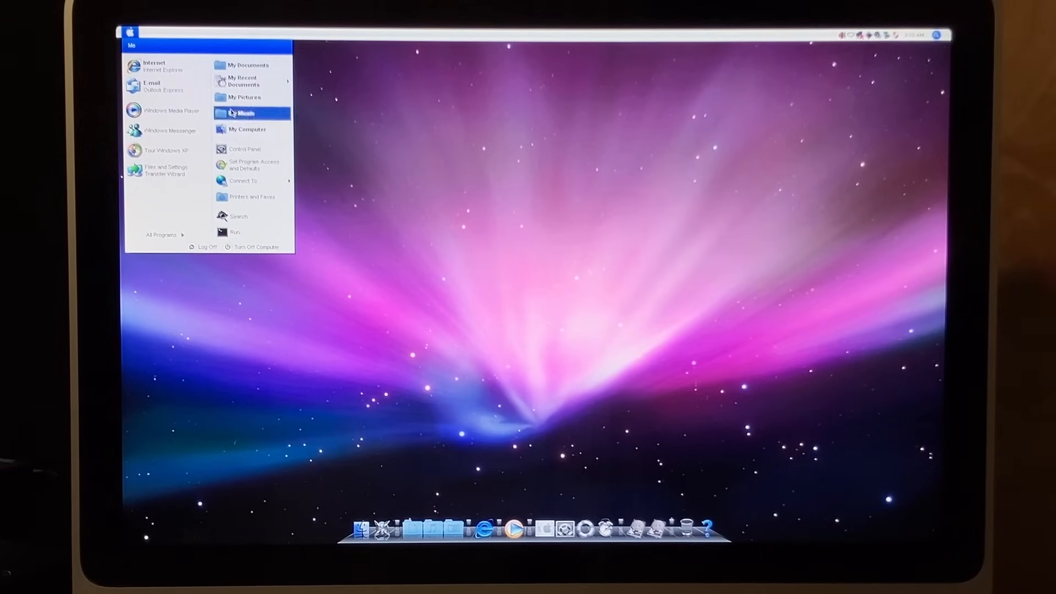
left_click(171, 110)
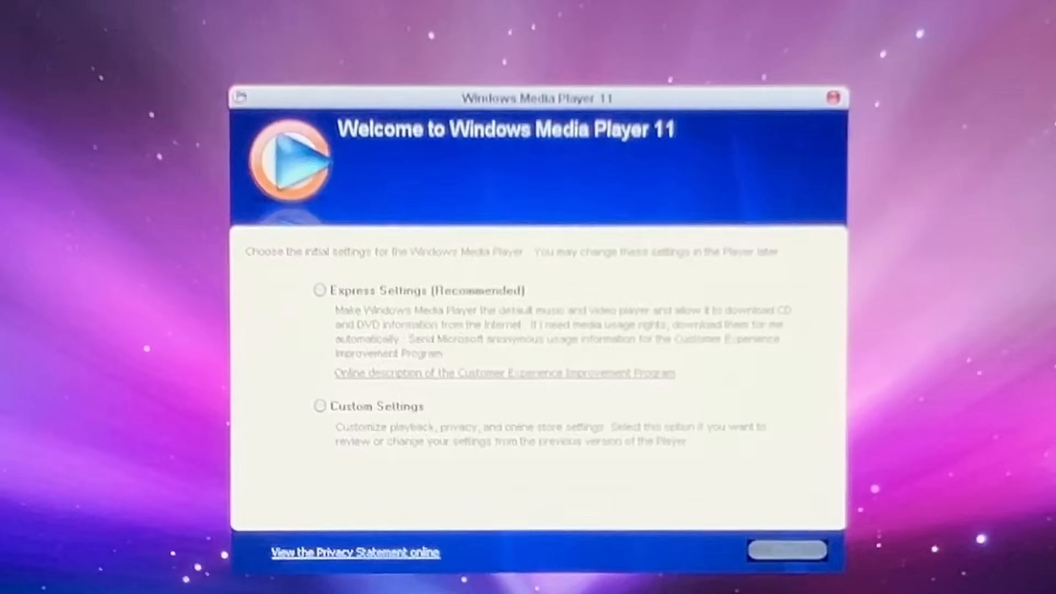
left_click(787, 550)
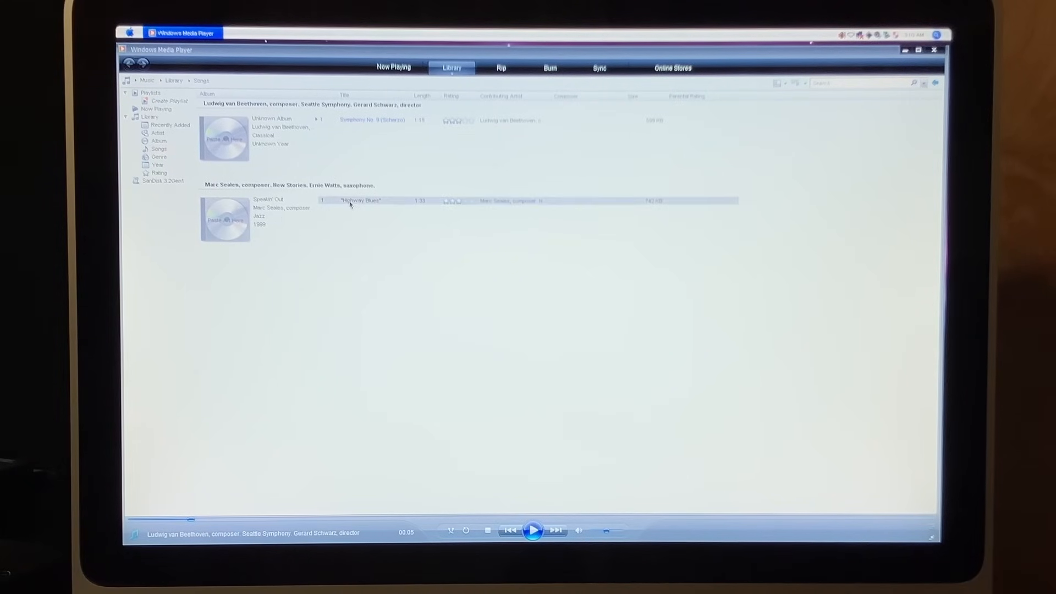
double_click(361, 200)
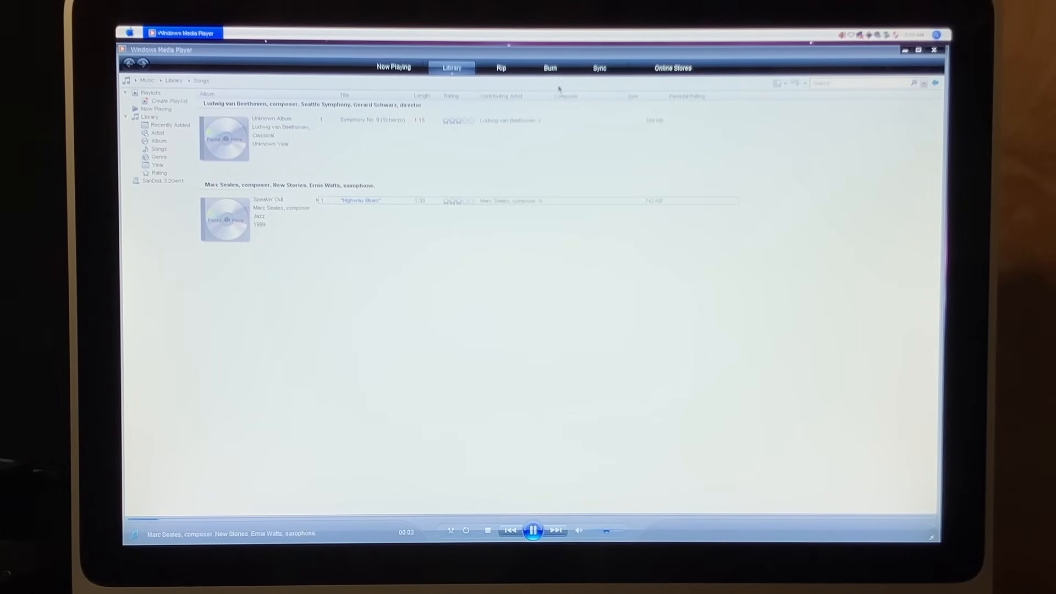
left_click(128, 33)
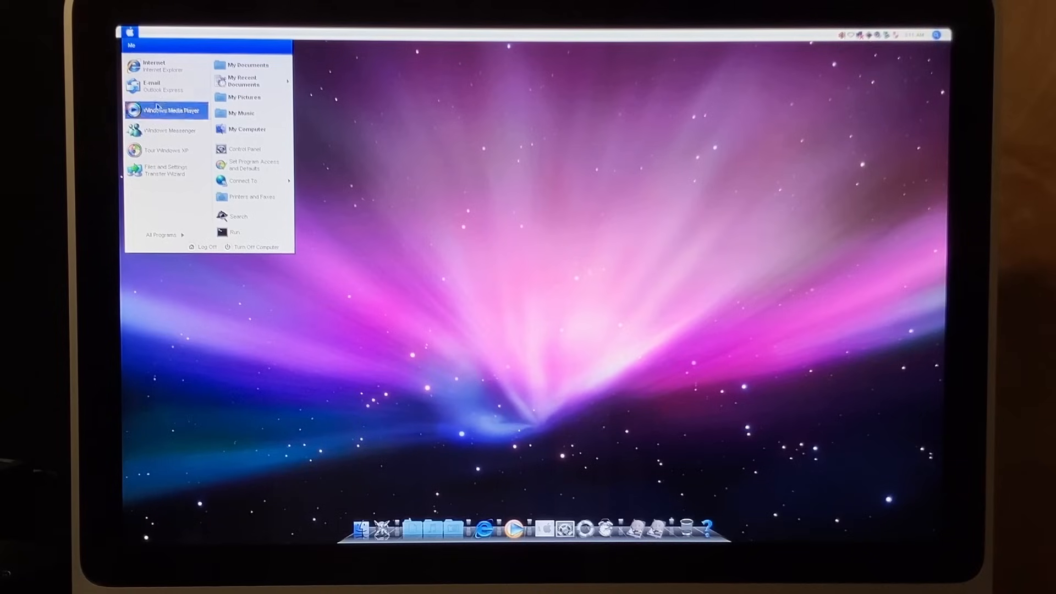
mouse_move(167, 151)
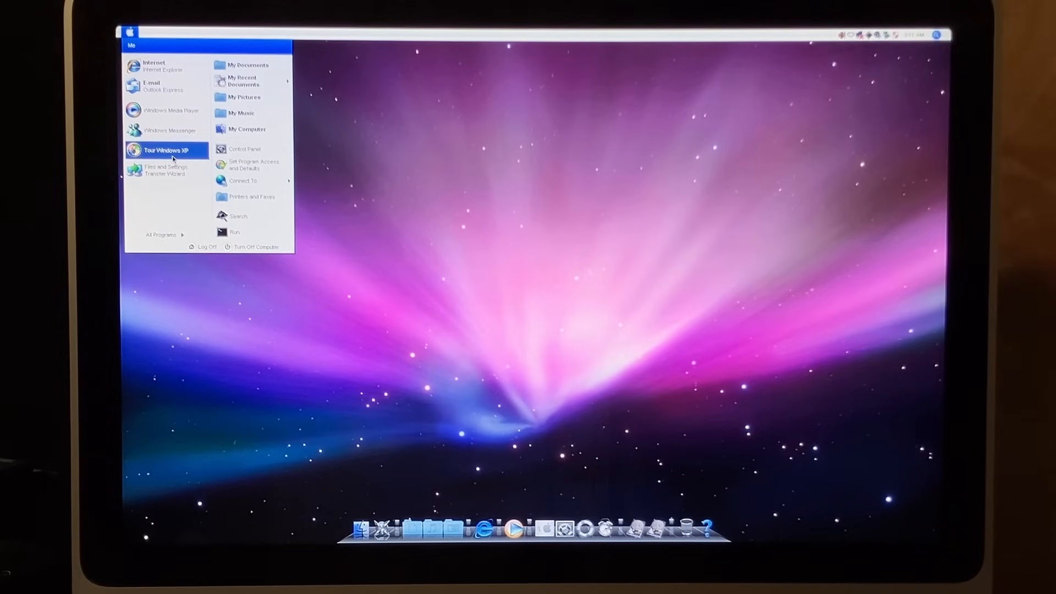
Launch Tour Windows XP from the Start menu and enter its welcome screen.
left_click(167, 151)
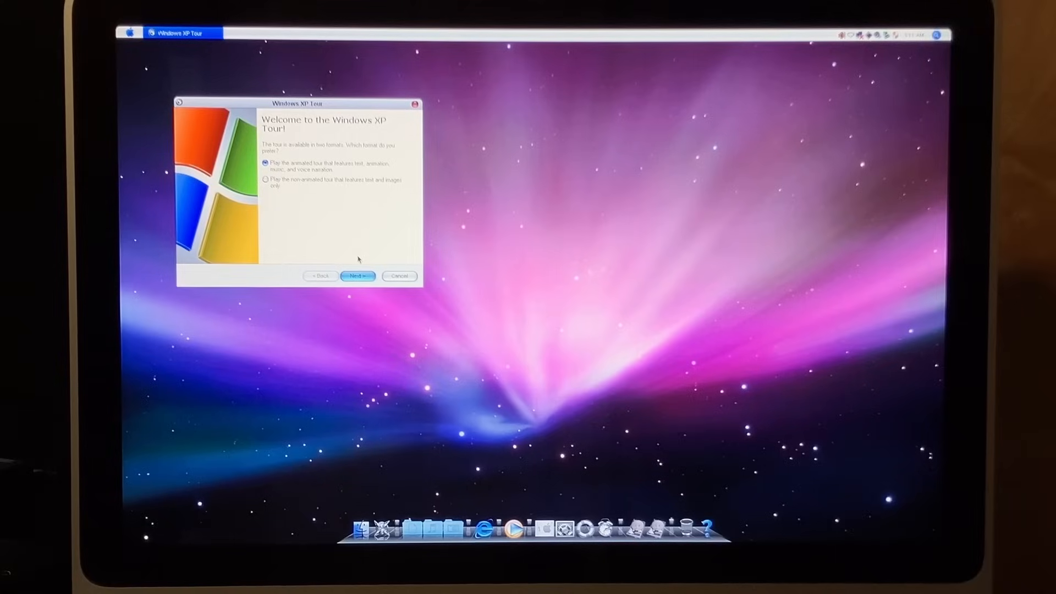
left_click(359, 276)
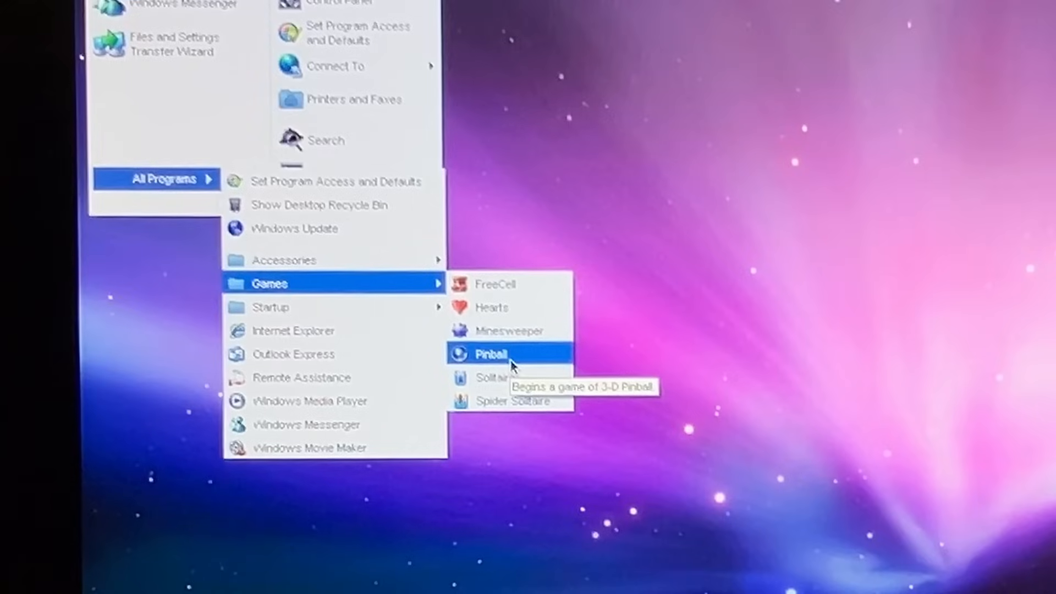
mouse_move(510, 332)
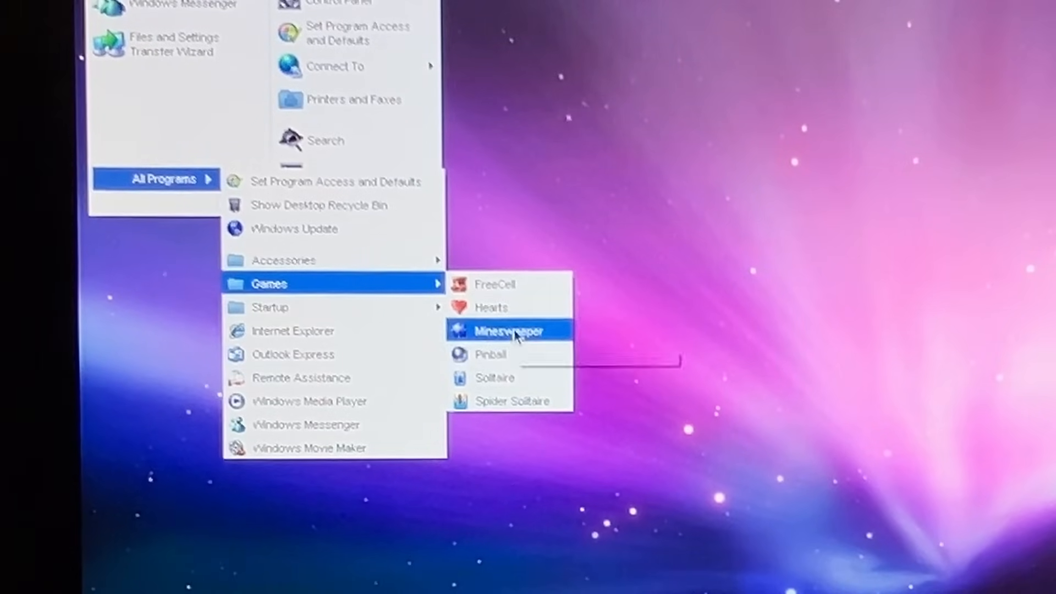
mouse_move(496, 284)
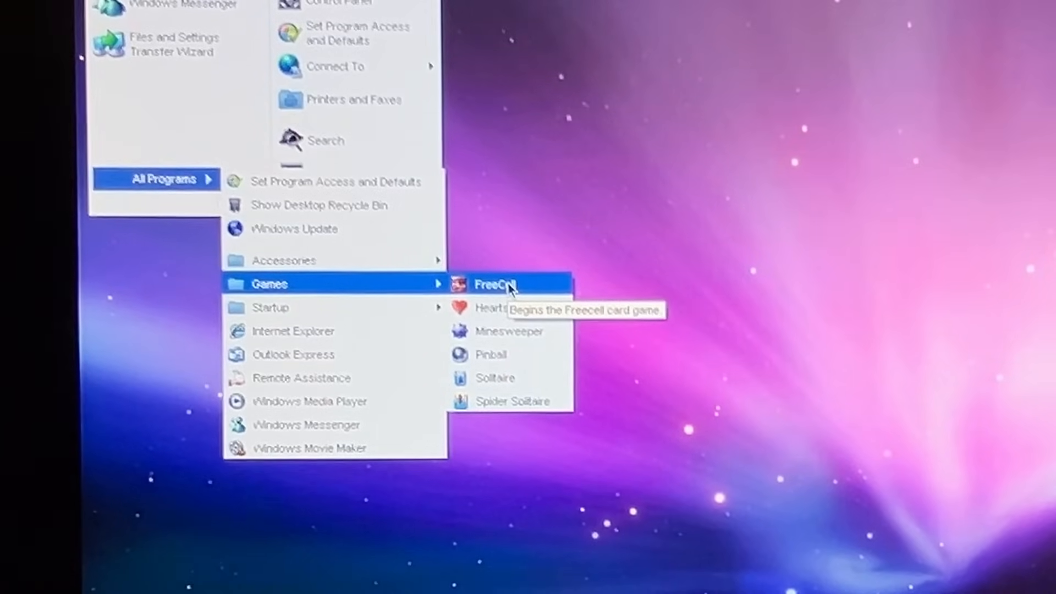
Launch FreeCell and Minesweeper from the Games menu, then close Minesweeper.
left_click(494, 283)
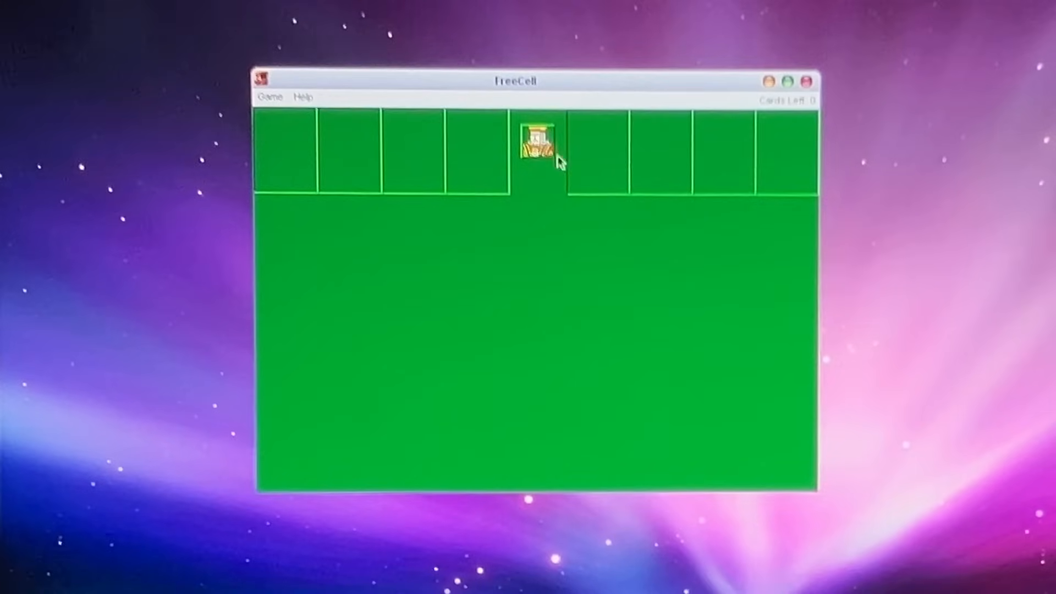
left_click(270, 97)
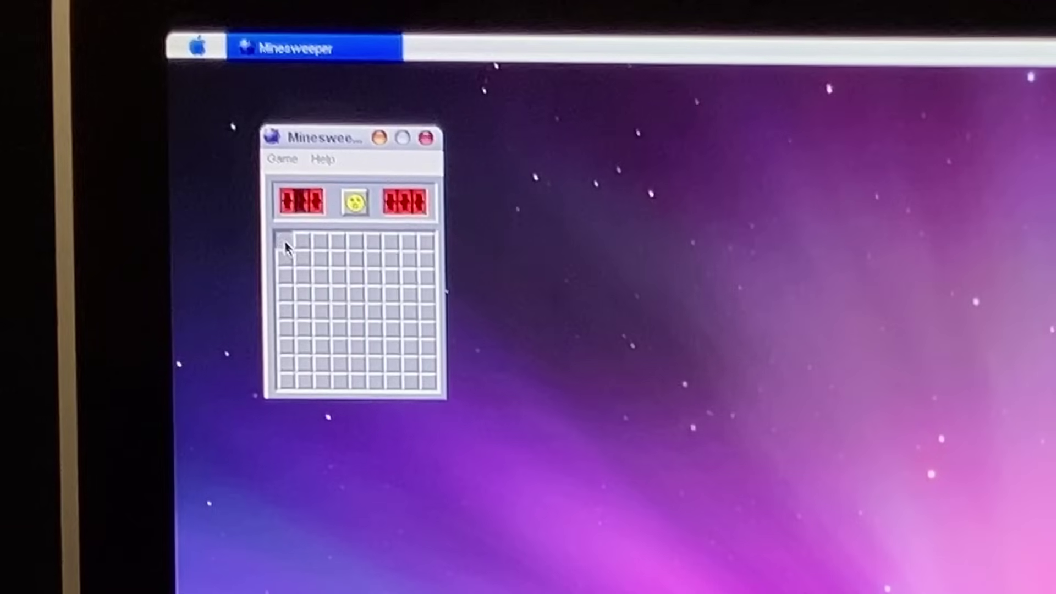
left_click(302, 259)
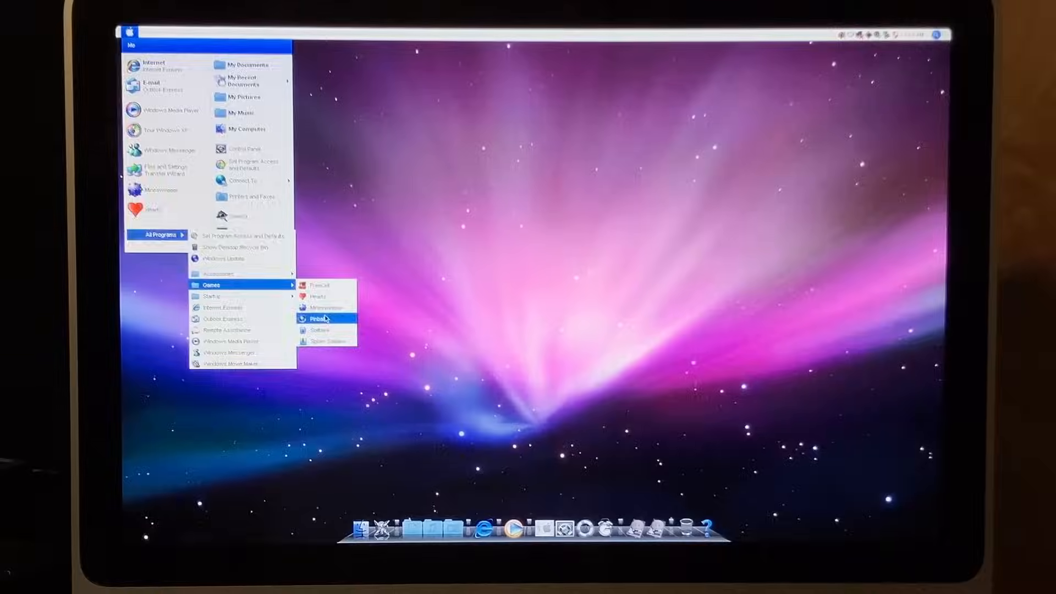
Launch Pinball, then Spider Solitaire with its default difficulty.
left_click(323, 317)
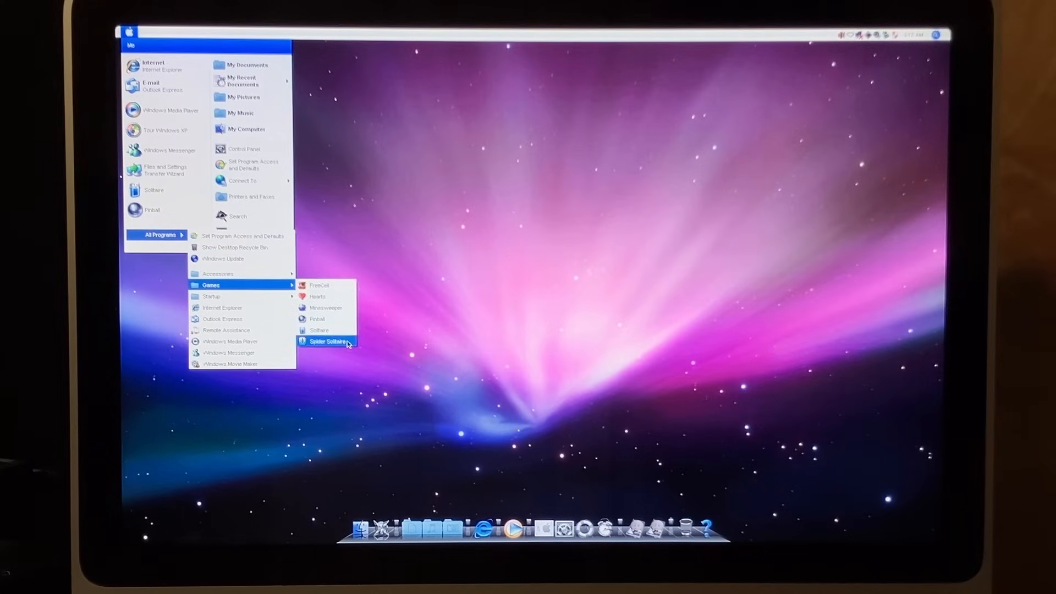
left_click(327, 341)
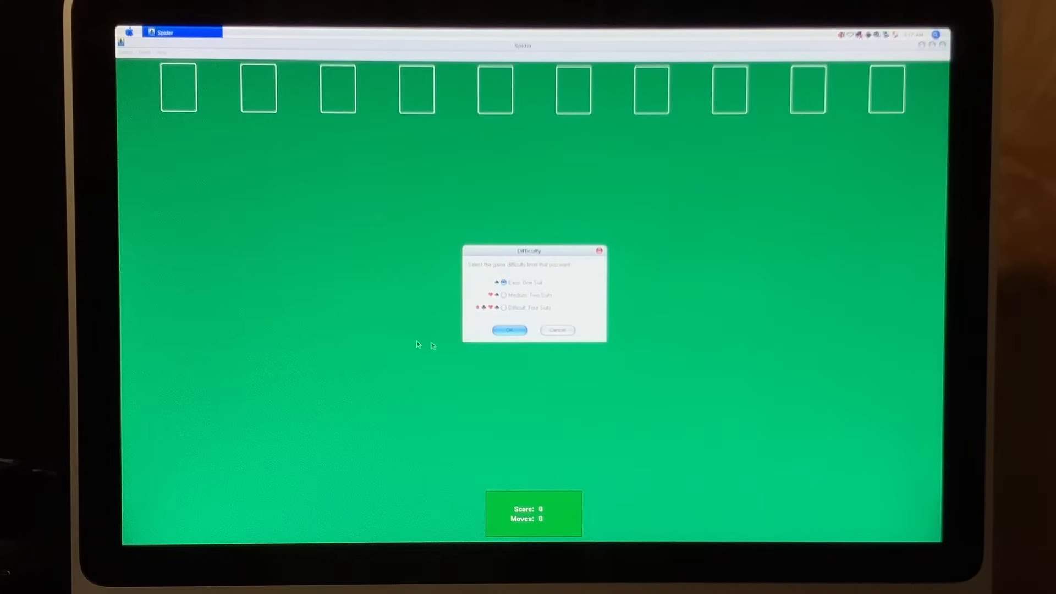
left_click(510, 330)
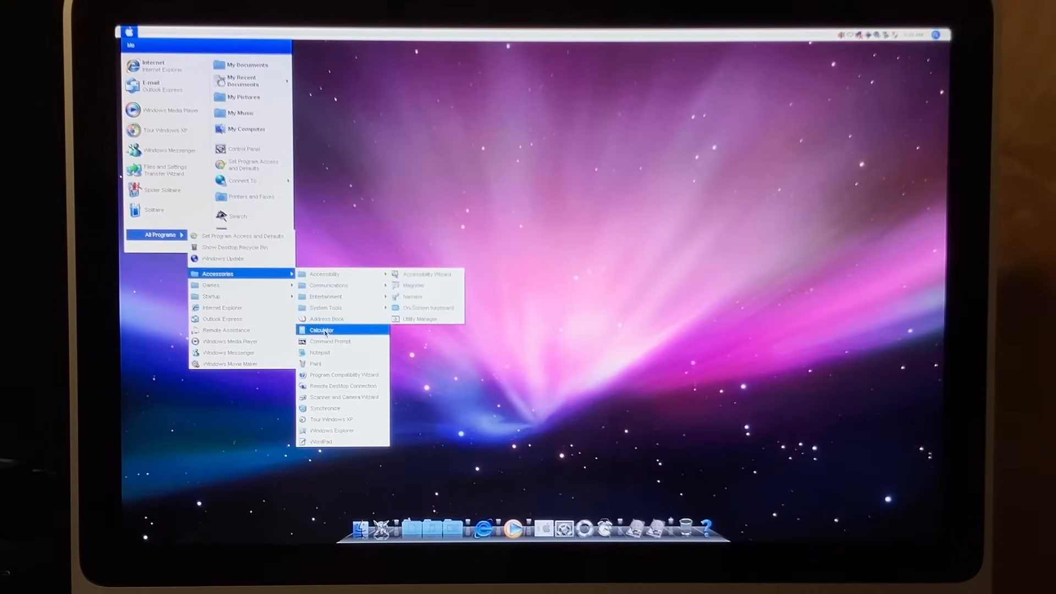
Briefly view the Calculator and Paint accessories, closing each afterwards.
left_click(321, 329)
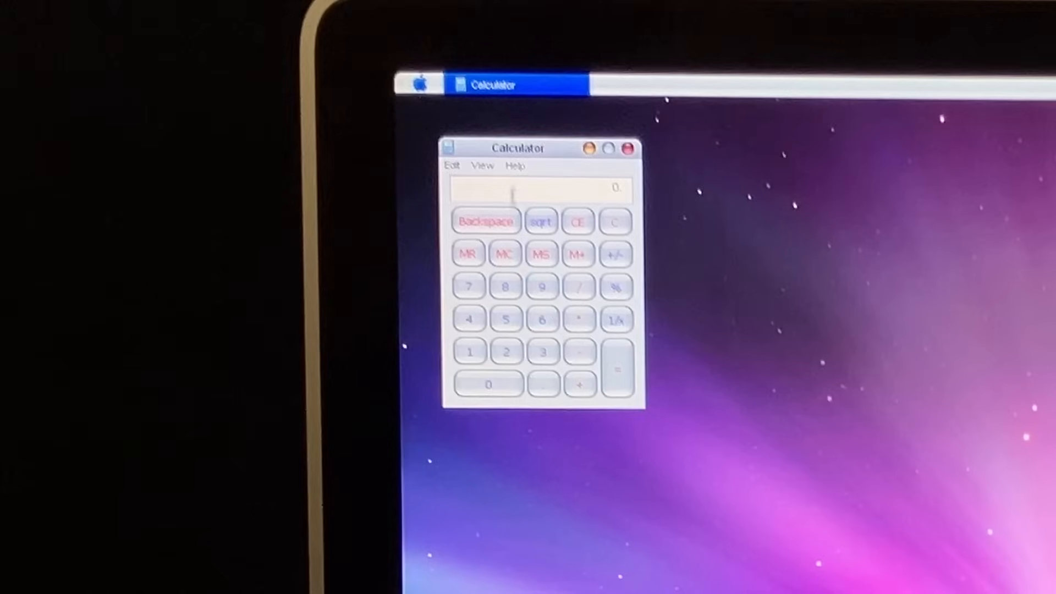
left_click(481, 338)
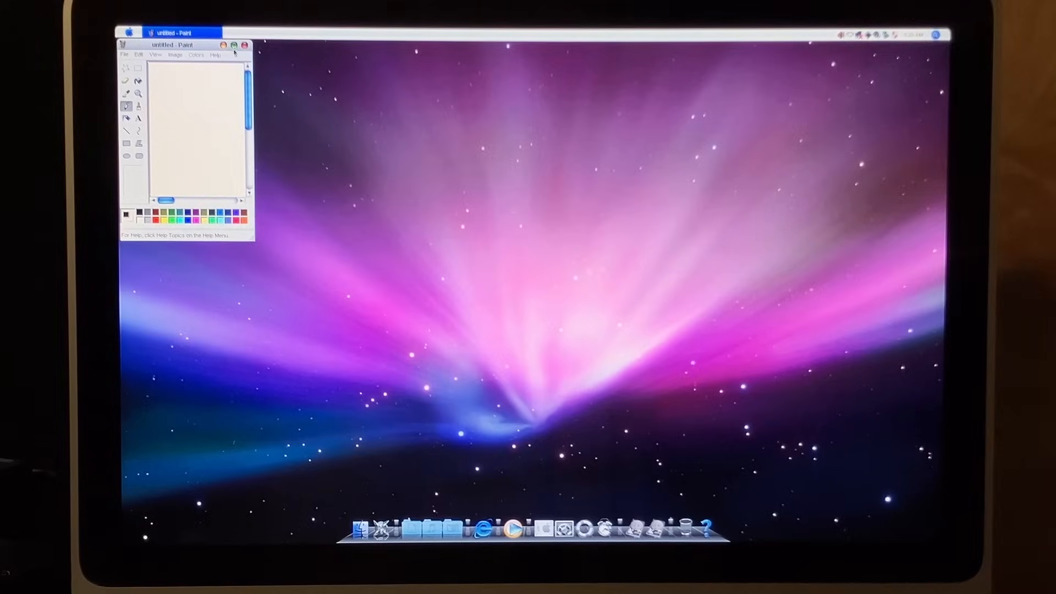
left_click(234, 46)
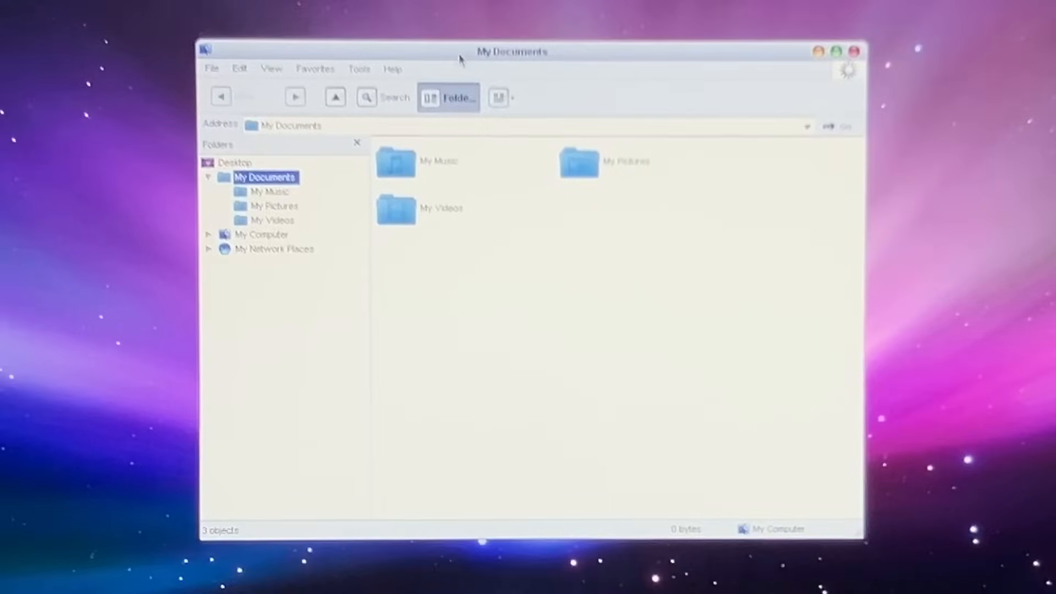
Expand My Computer and Local Disk (C:) and browse into the WINDOWS folder.
left_click(209, 234)
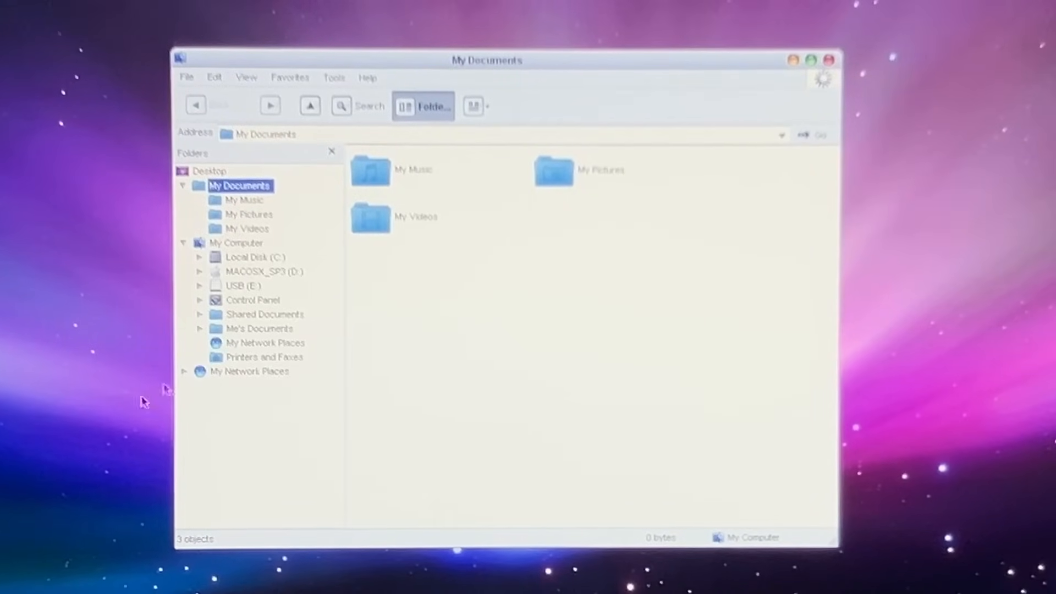
mouse_move(350, 140)
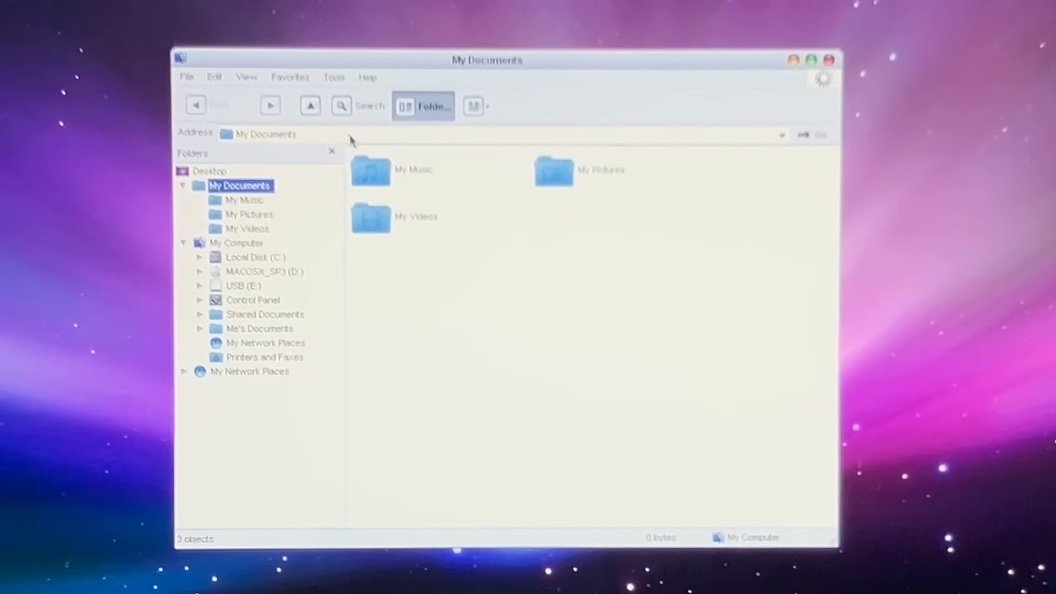
left_click(256, 256)
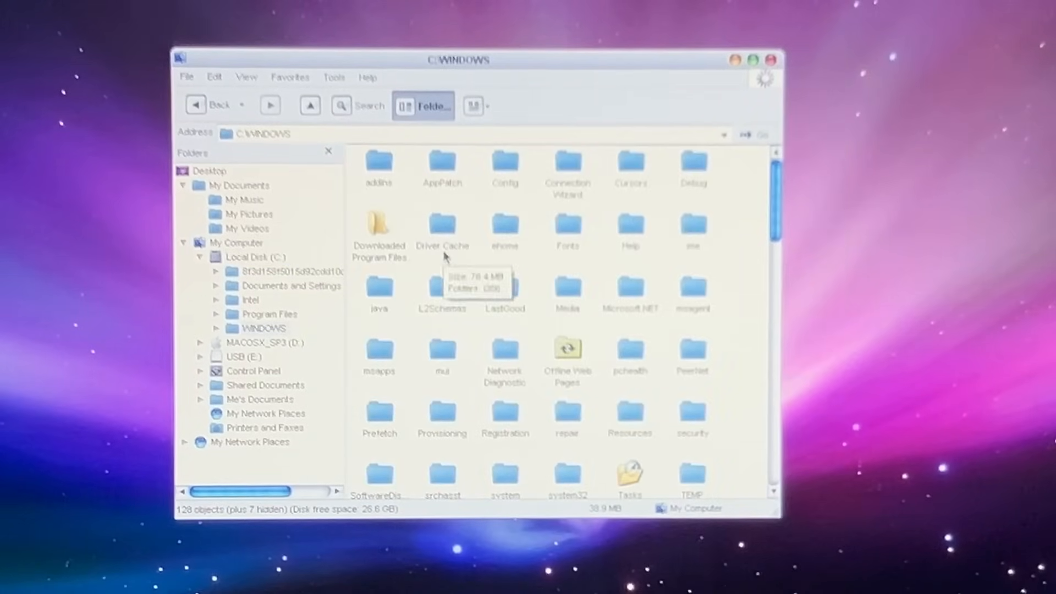
mouse_move(398, 255)
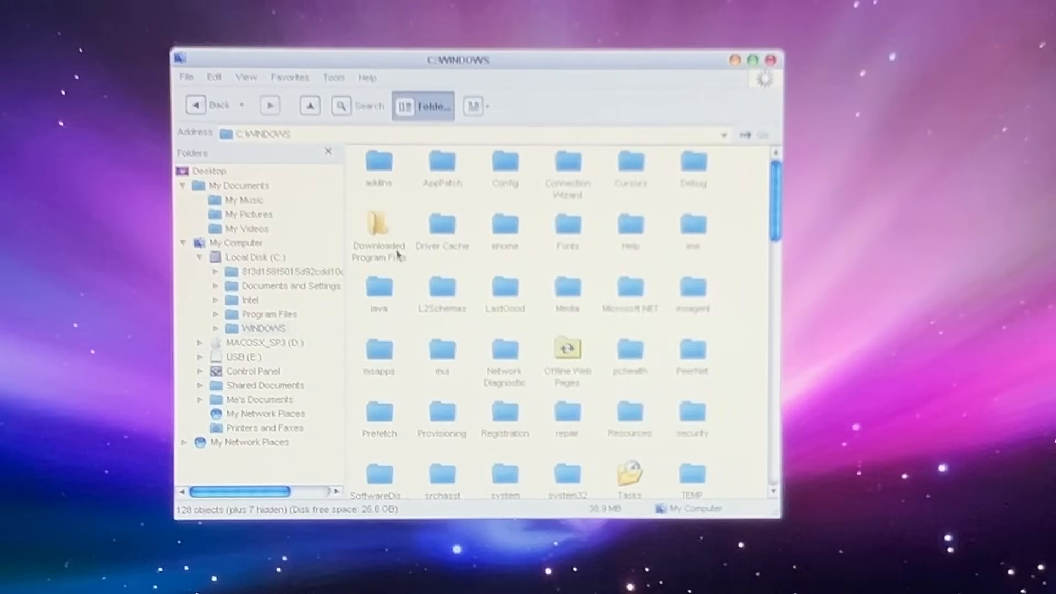
left_click(771, 59)
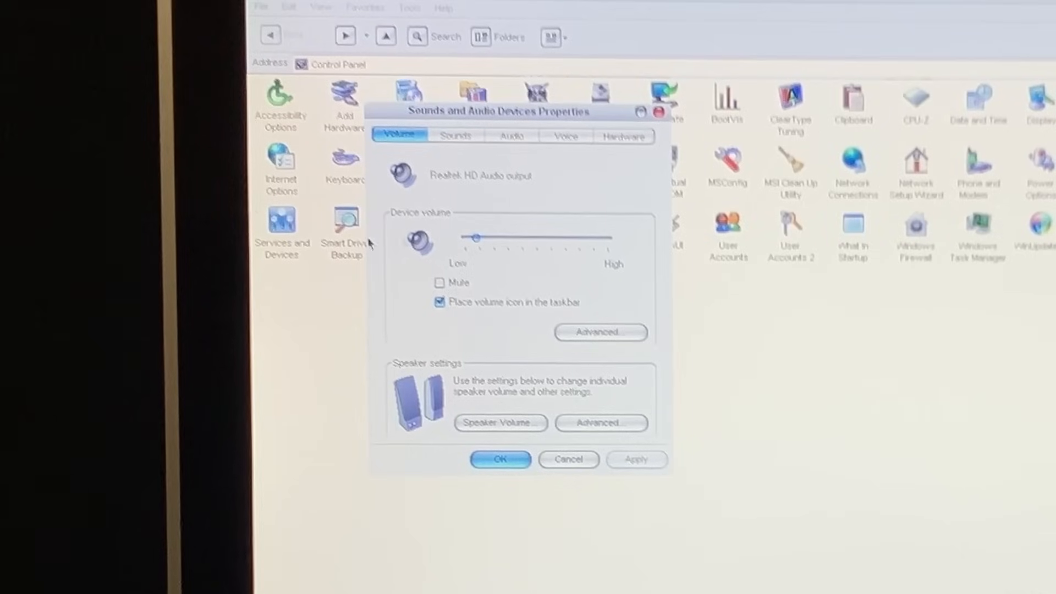
Preview the Critical Battery Alarm and a Windows Messenger event sound on the Sounds tab.
left_click(455, 135)
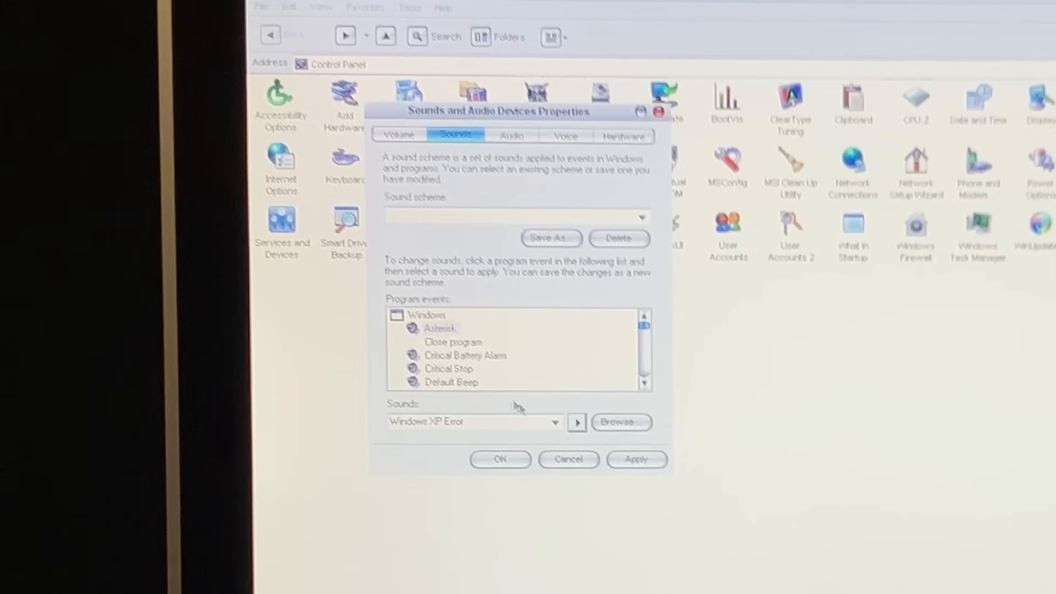
left_click(465, 356)
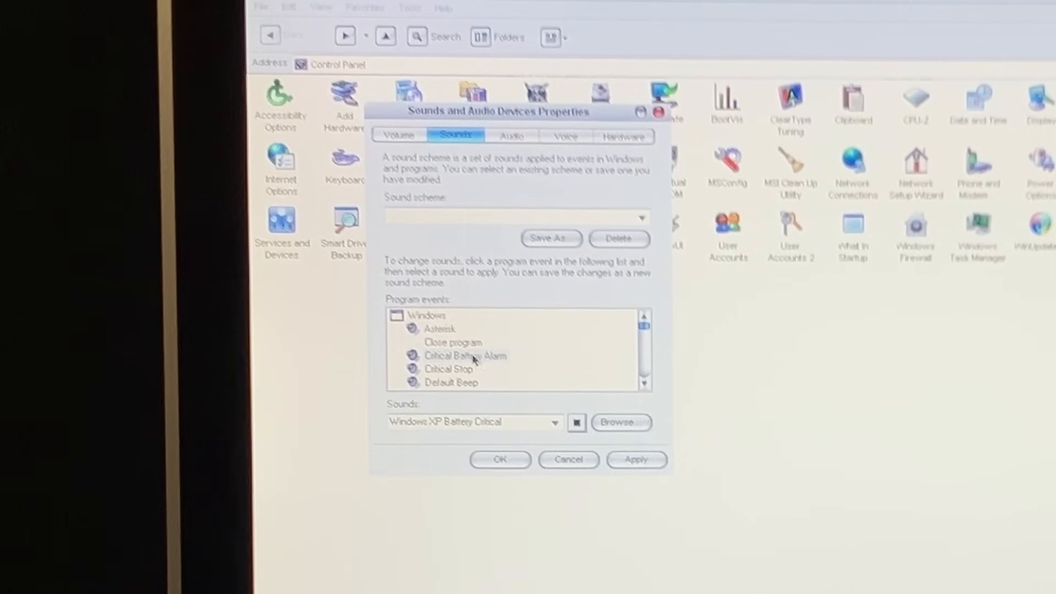
left_click(449, 369)
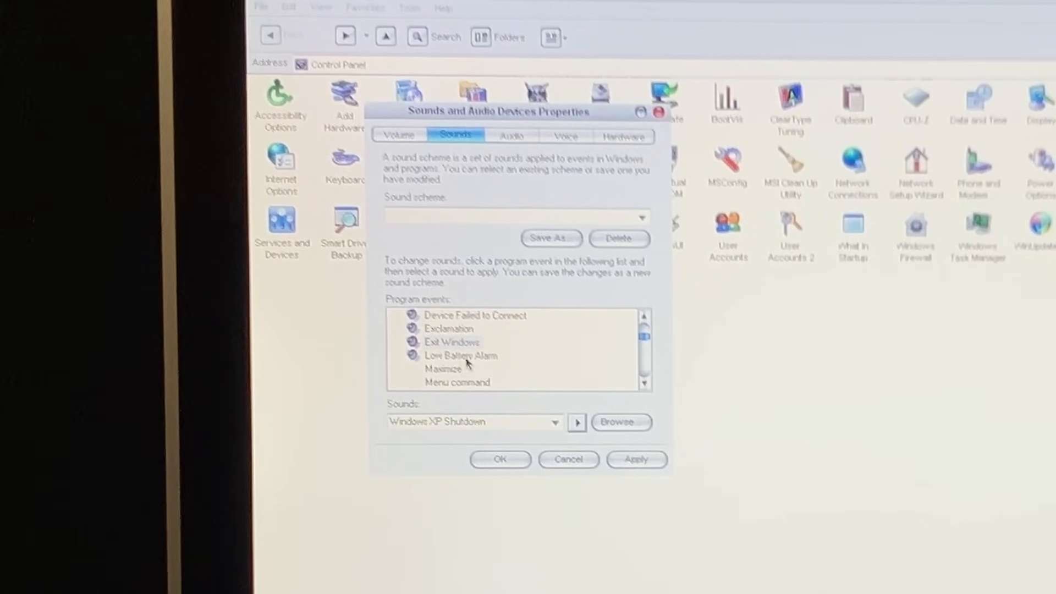
scroll("down", 3)
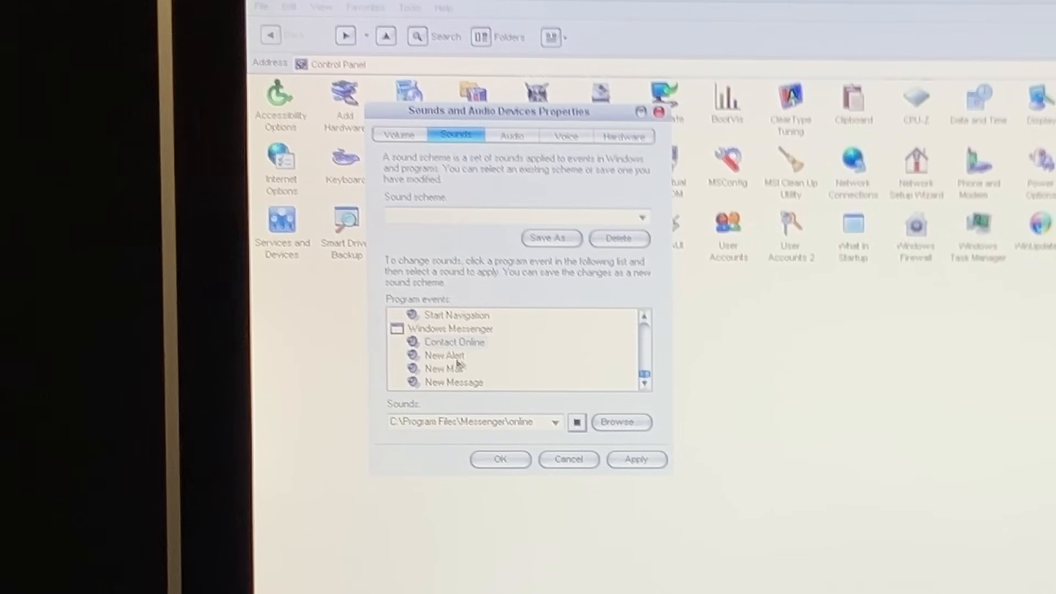
left_click(444, 355)
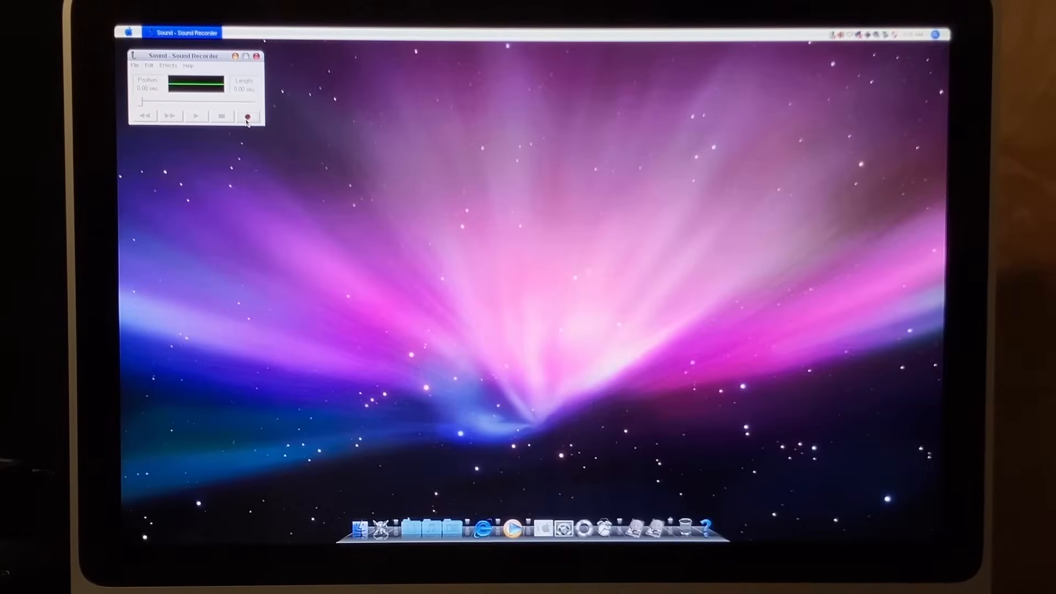
Start recording a new clip with the red Record button.
left_click(248, 116)
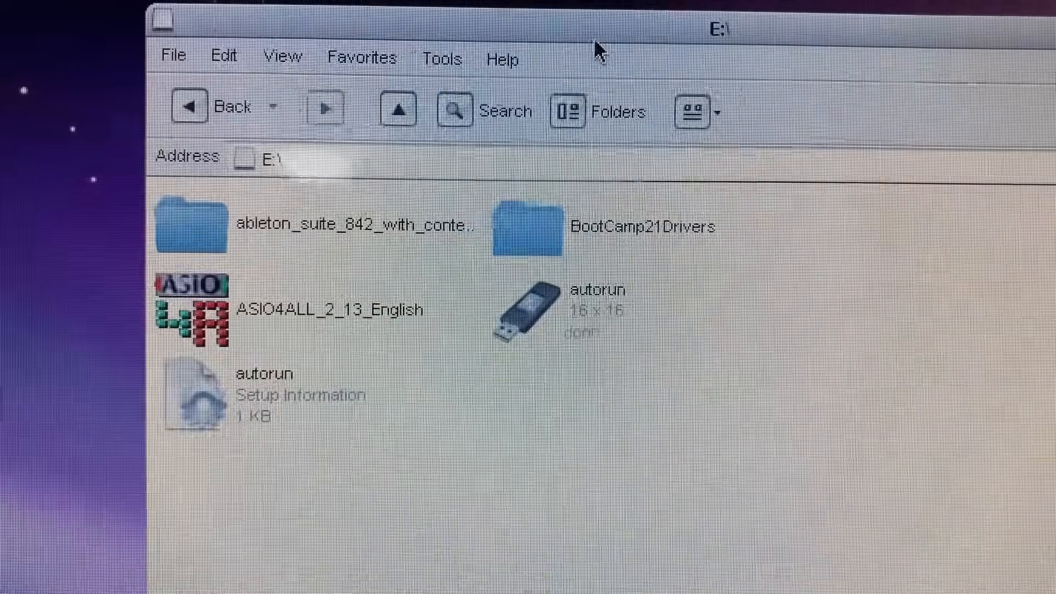
Enter the ableton_suite_842_with_content_32 folder on E: to reach the Live 8 Setup installer.
double_click(192, 229)
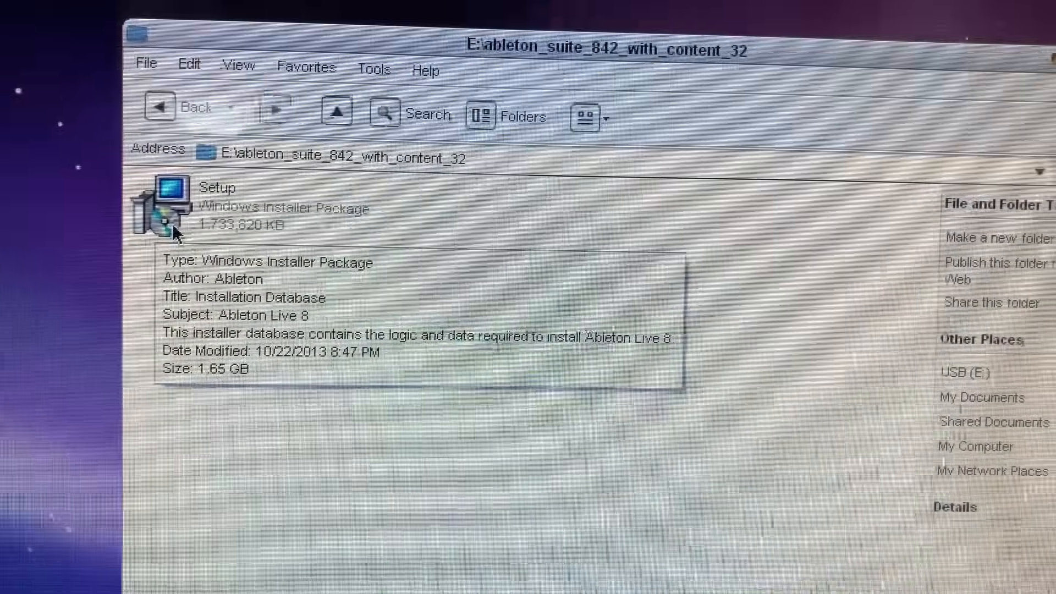